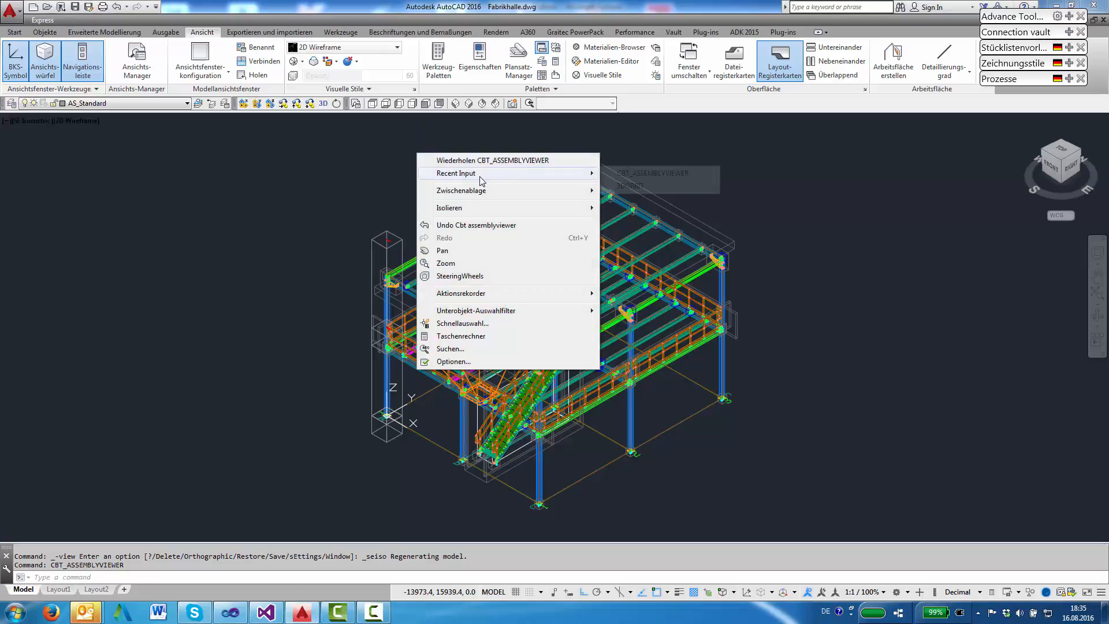
Relaunch CBT_ASSEMBLYVIEWER so its check palette reopens beside the steel hall model
{"action": "left_click", "coordinate": [490, 159]}
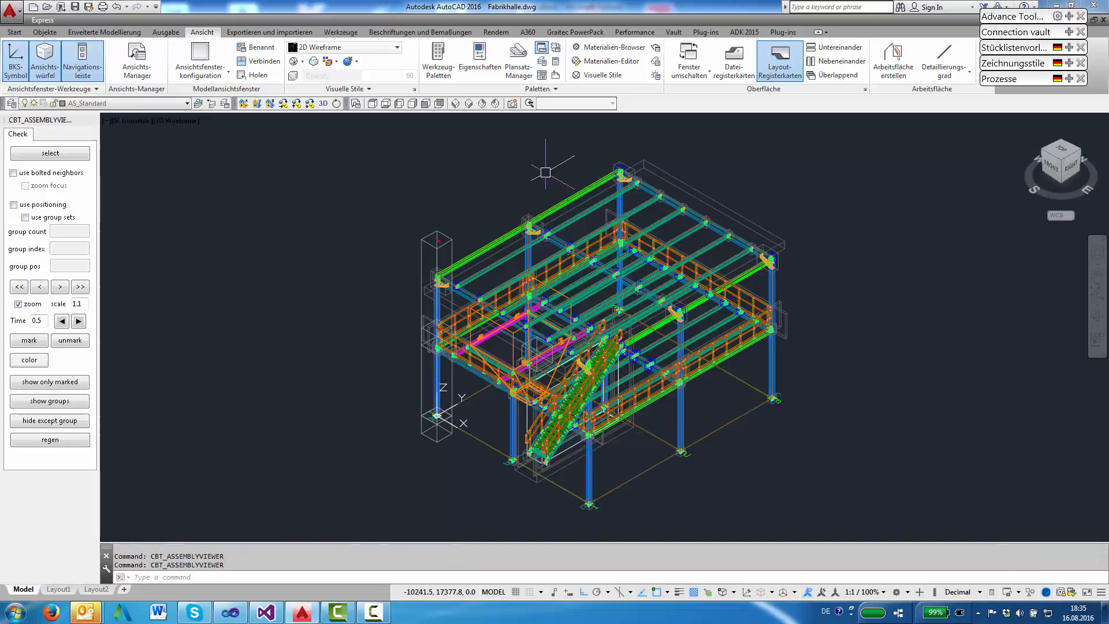
{"action": "left_click", "coordinate": [49, 153]}
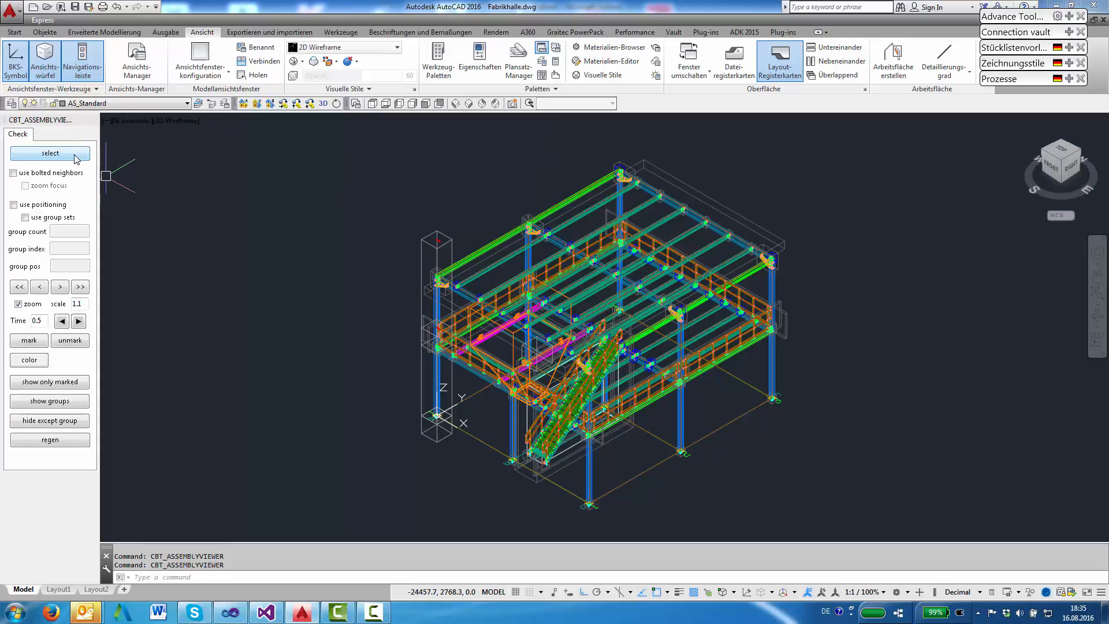
Select all 2622 parts of the hall into the viewer, yielding 101 assembly groups
{"action": "left_click", "coordinate": [50, 152]}
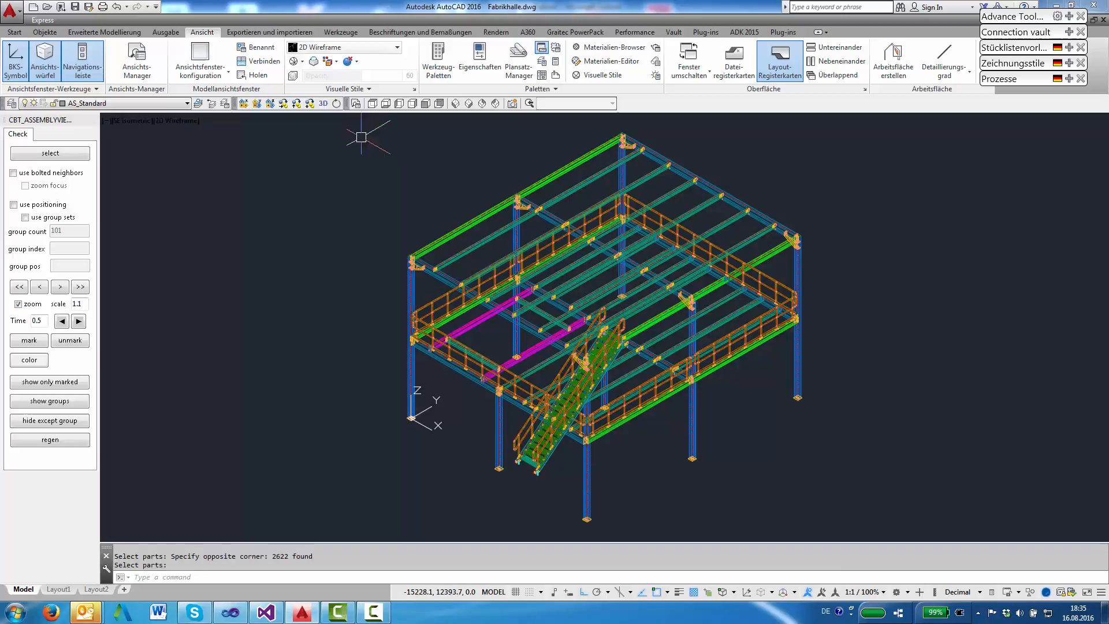
{"action": "mouse_move", "coordinate": [399, 158]}
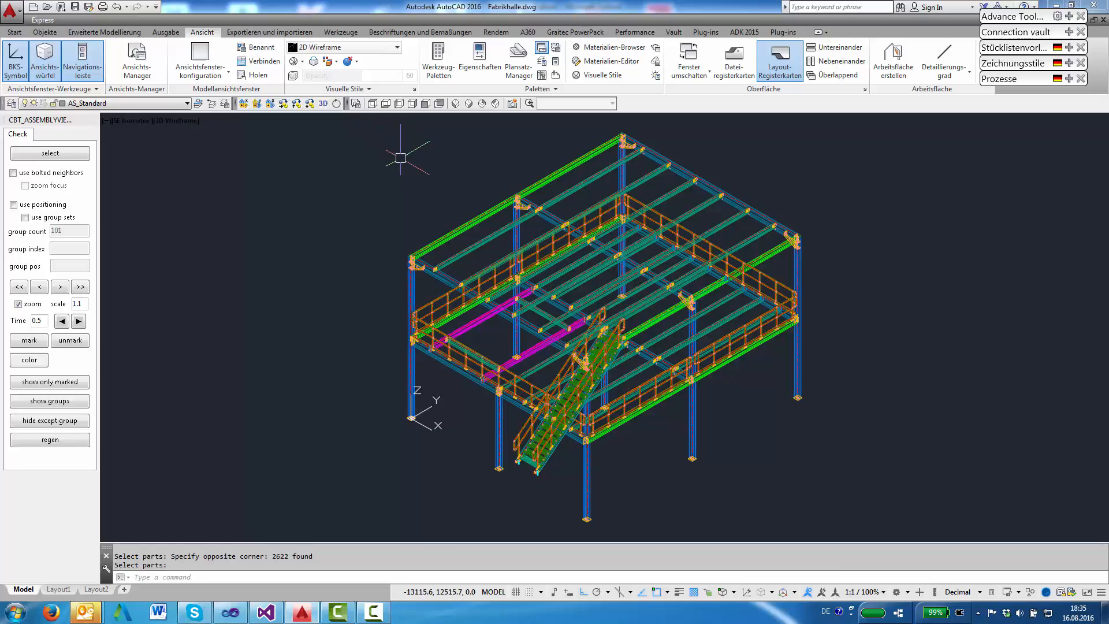
{"action": "mouse_move", "coordinate": [274, 229]}
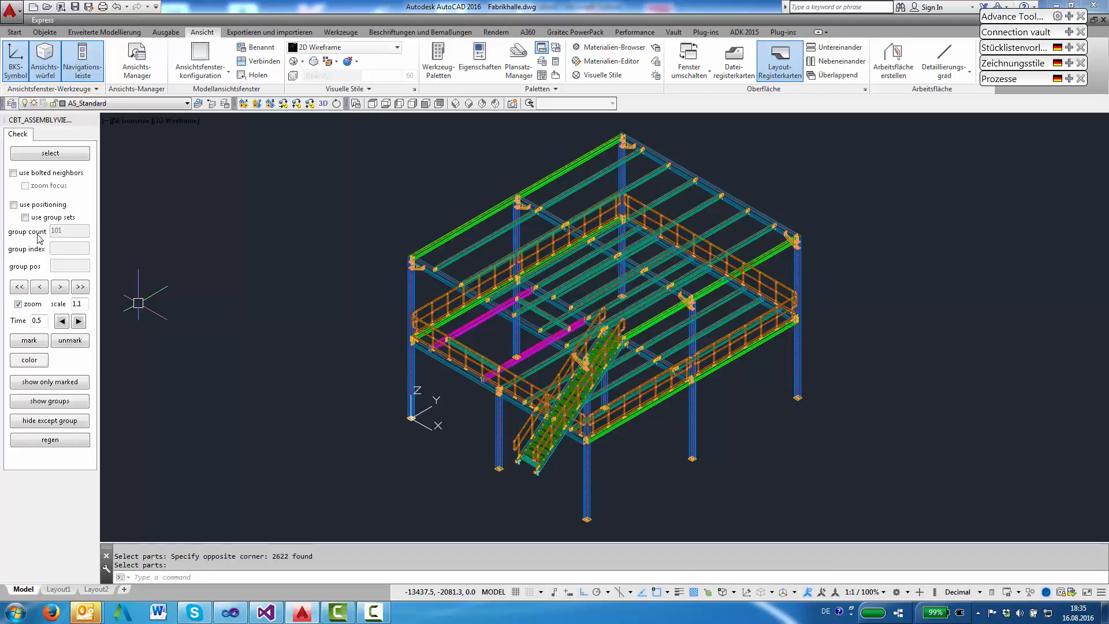
Browse assemblies with the >, >>, < and << buttons, returning to group 1, a single column
{"action": "left_click", "coordinate": [59, 287]}
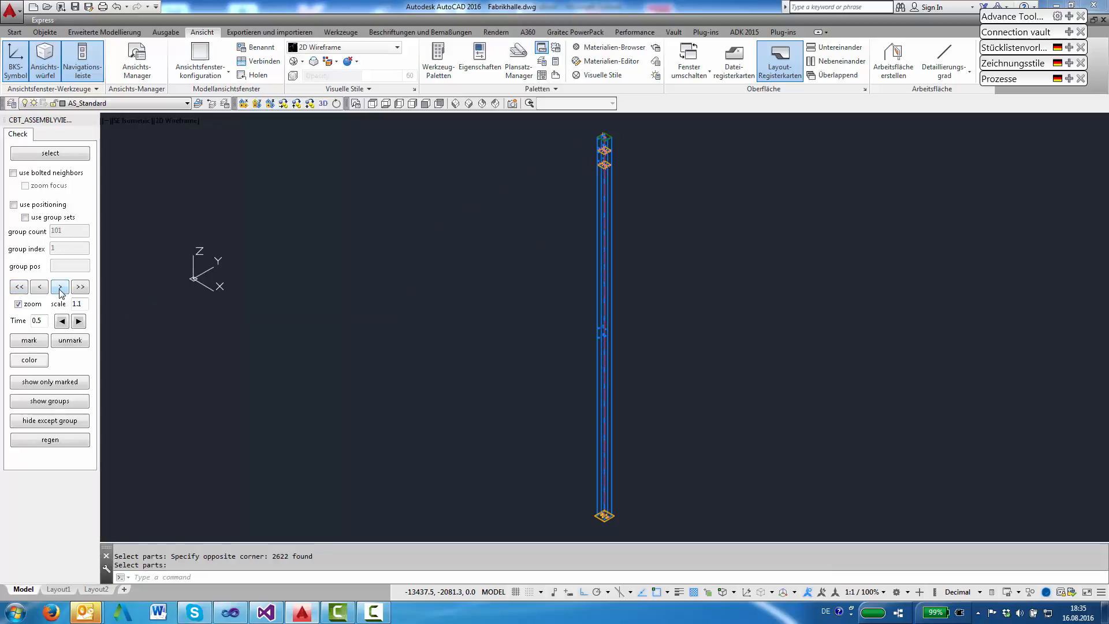
{"action": "left_click", "coordinate": [80, 286]}
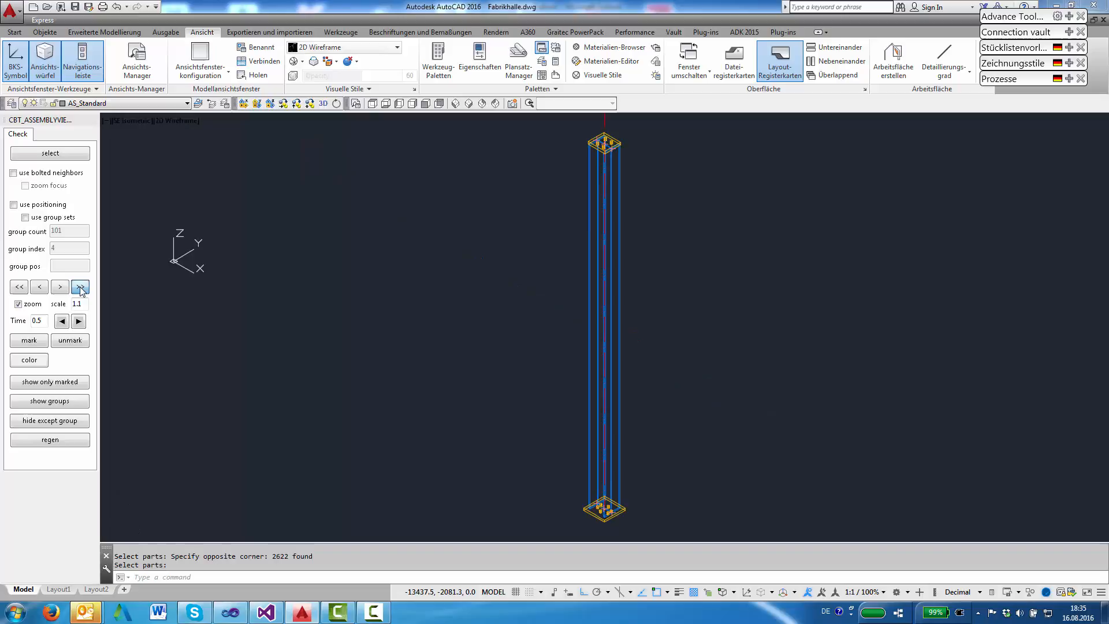
{"action": "left_click", "coordinate": [59, 286]}
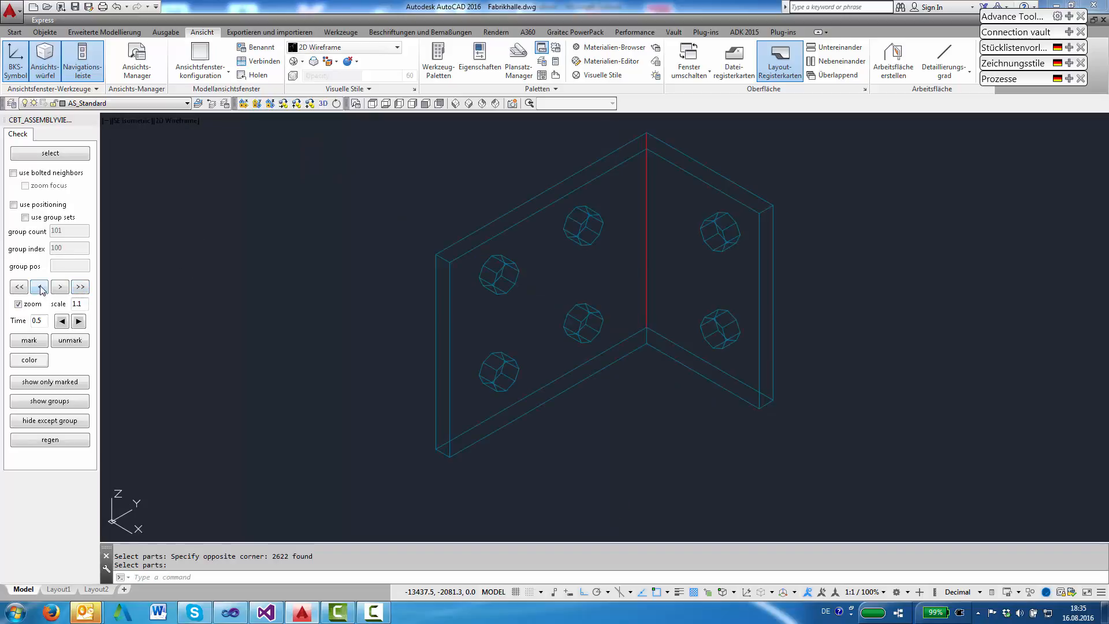
{"action": "left_click", "coordinate": [18, 287]}
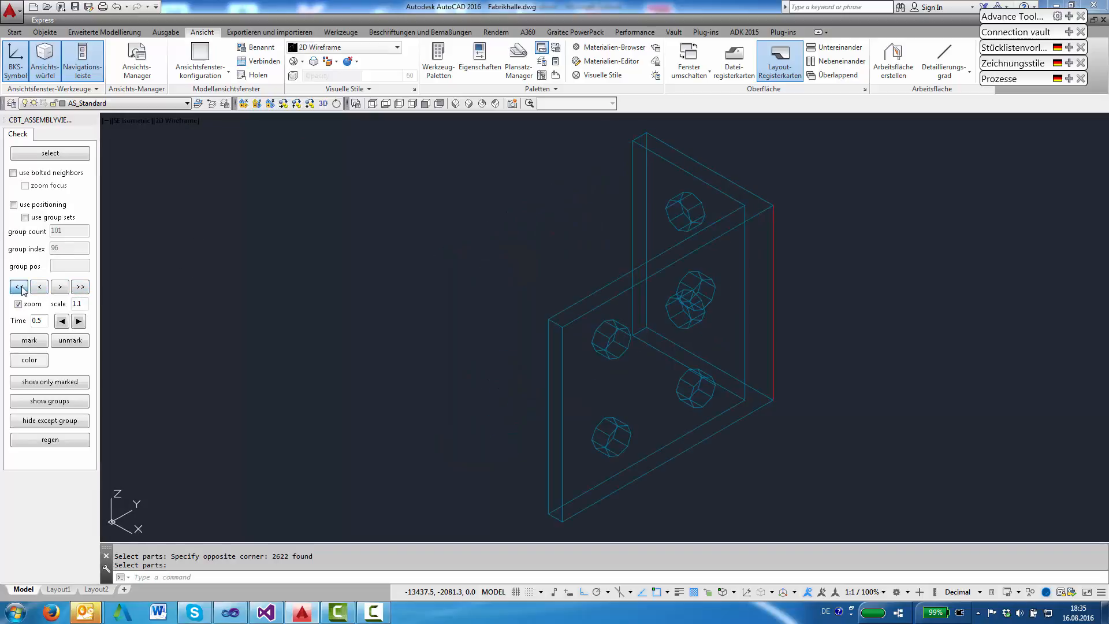
{"action": "left_click", "coordinate": [19, 287]}
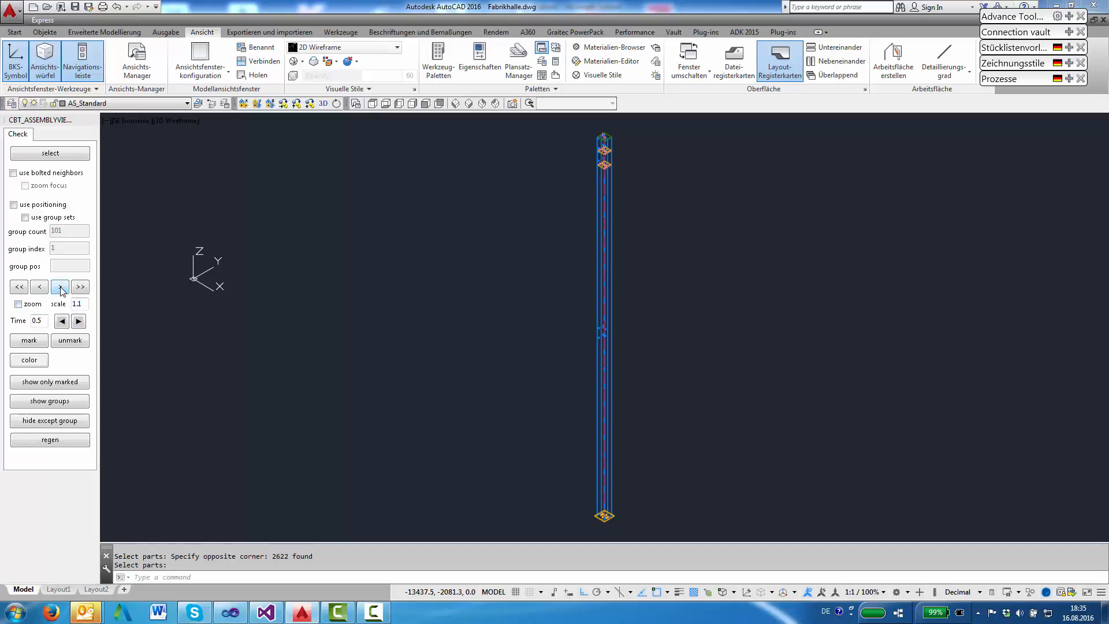
Advance through later assembly groups until group 18, a single green beam, is isolated
{"action": "left_click", "coordinate": [59, 286]}
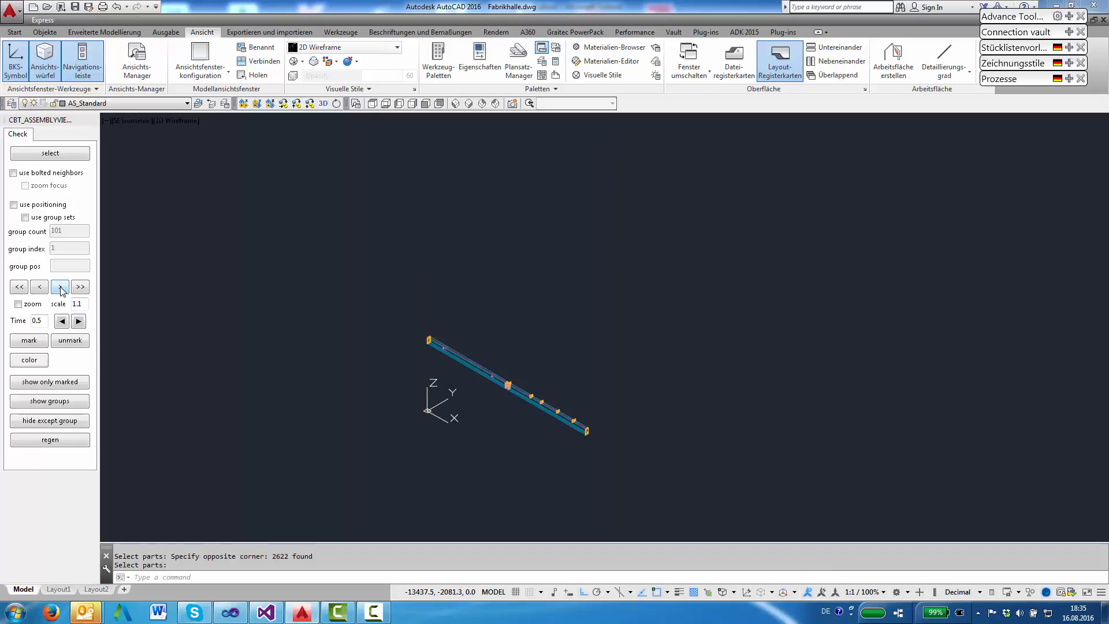
{"action": "left_click", "coordinate": [80, 286]}
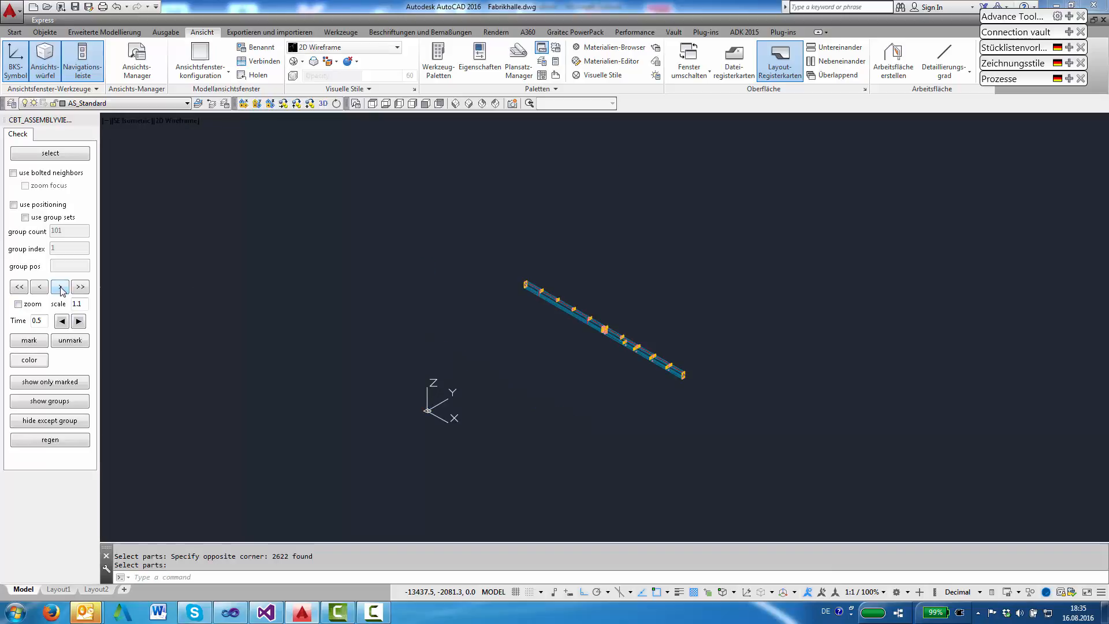
{"action": "left_click", "coordinate": [58, 286]}
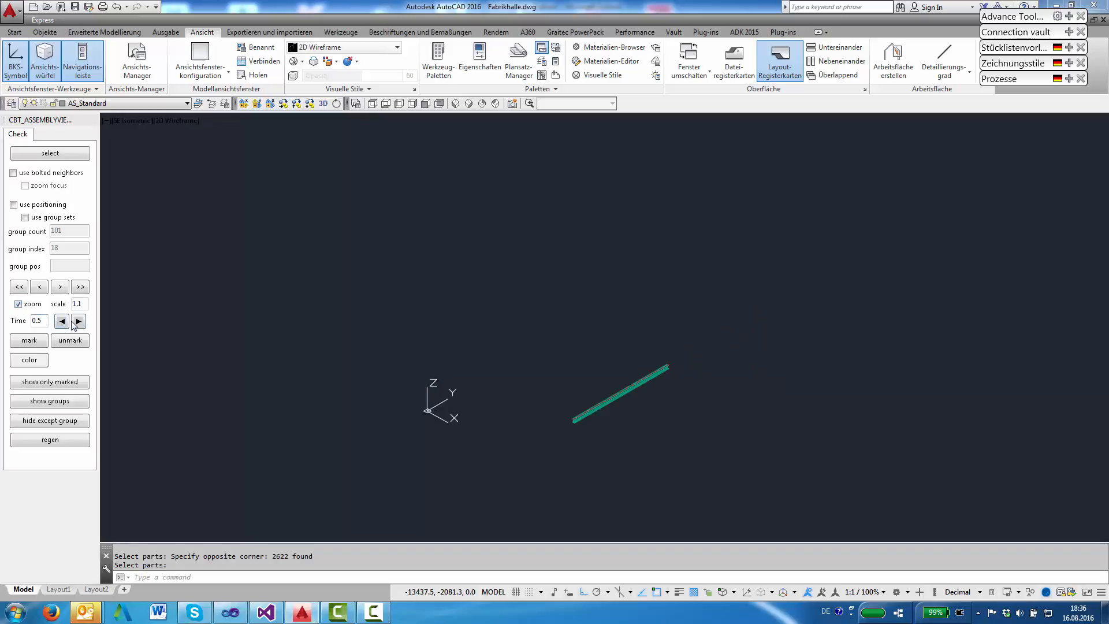
Auto-play through the assemblies and pause on group 31, a long magenta beam
{"action": "left_click", "coordinate": [79, 320]}
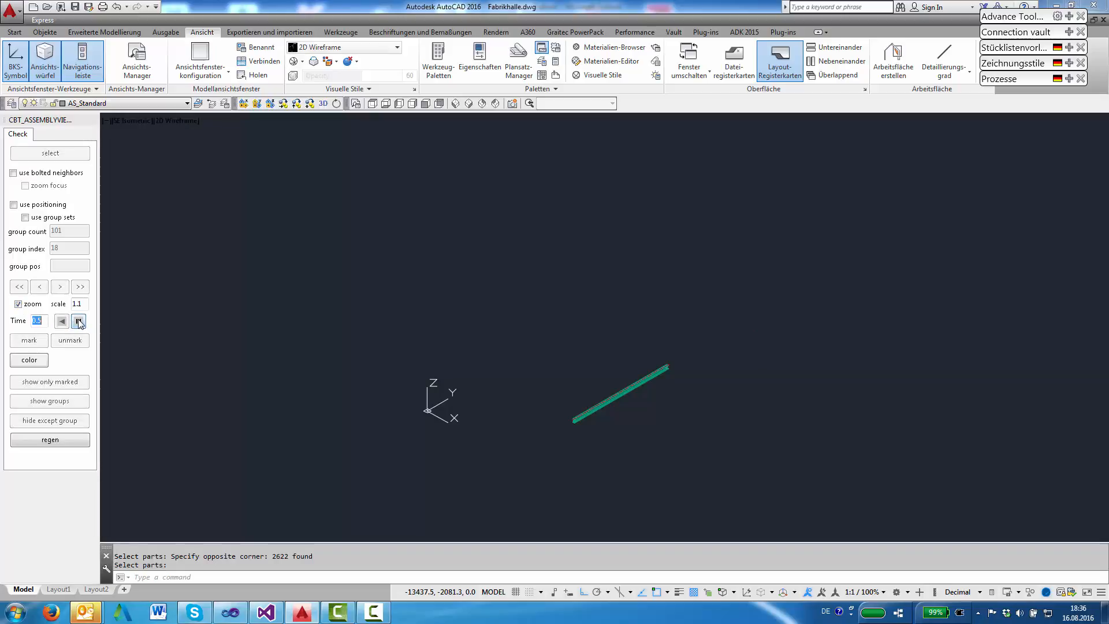
{"action": "left_click", "coordinate": [79, 320]}
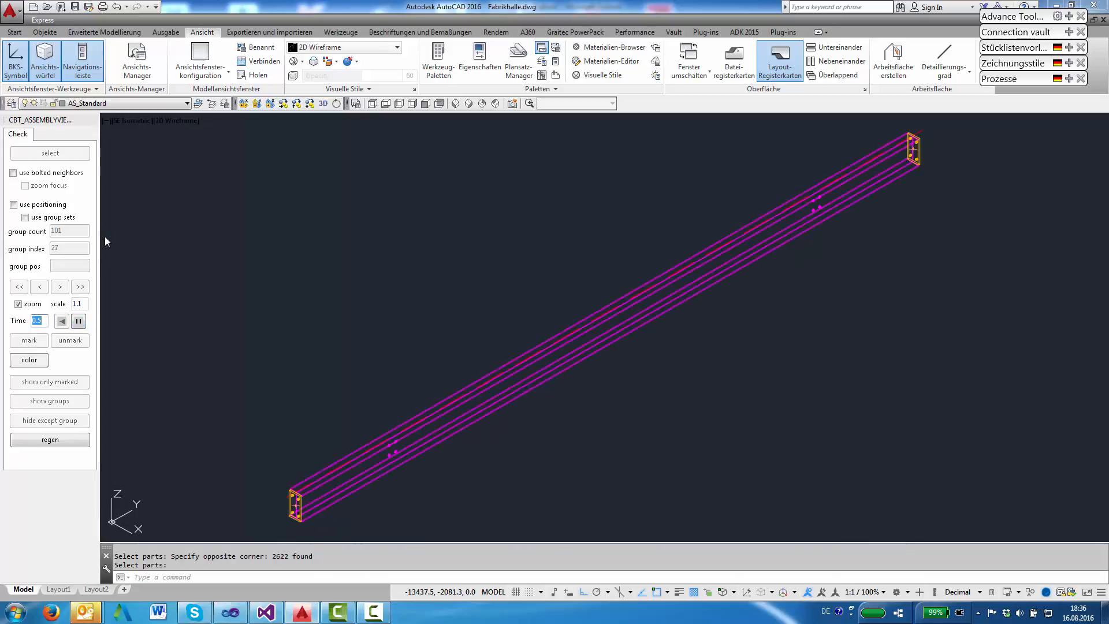
{"action": "left_click", "coordinate": [78, 320]}
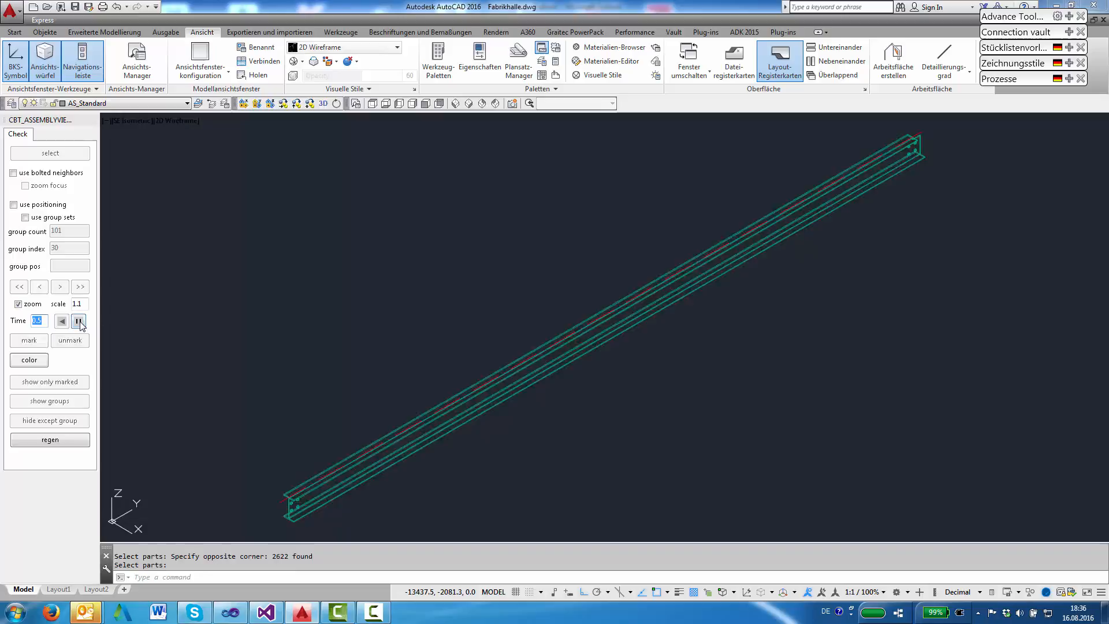
{"action": "left_click", "coordinate": [79, 320]}
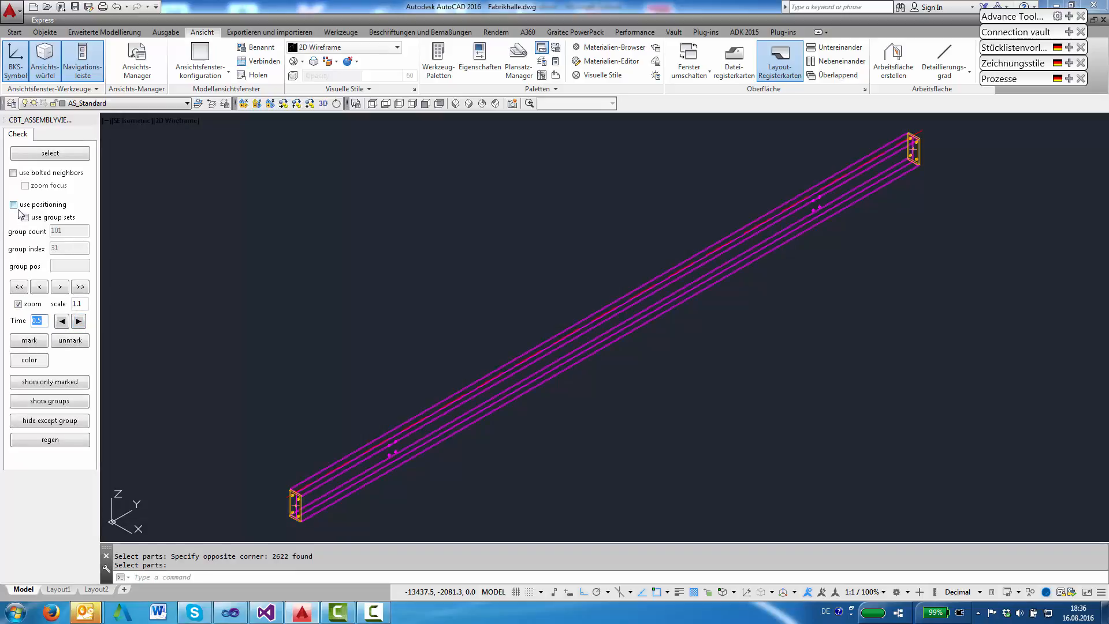
Enable 'use positioning', restart at position 1 and play through assemblies in position order
{"action": "left_click", "coordinate": [13, 204]}
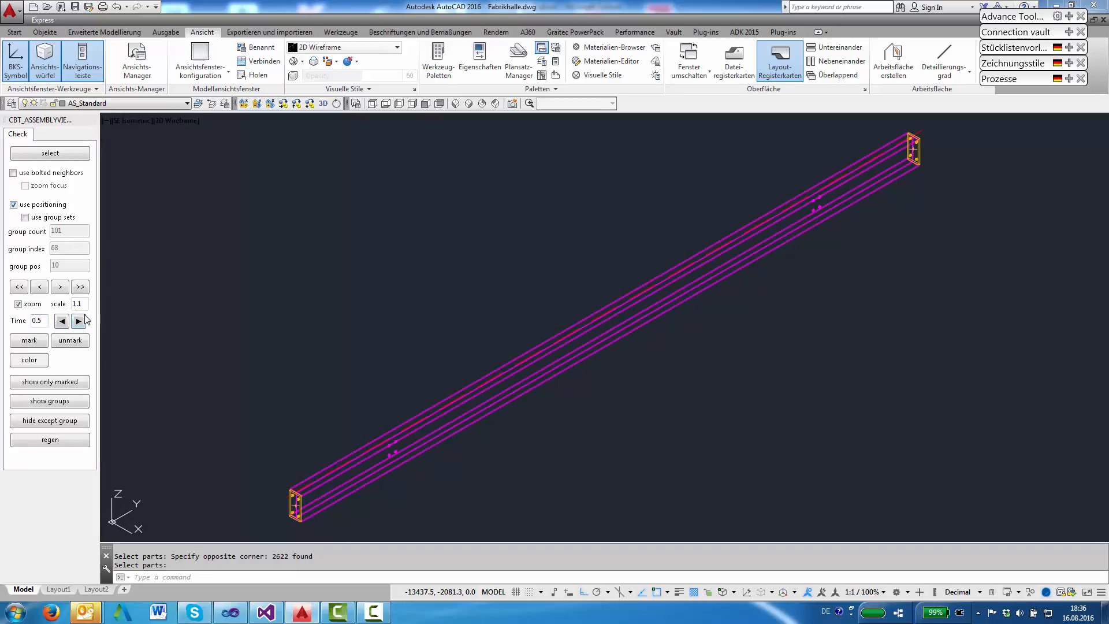
{"action": "left_click", "coordinate": [17, 286]}
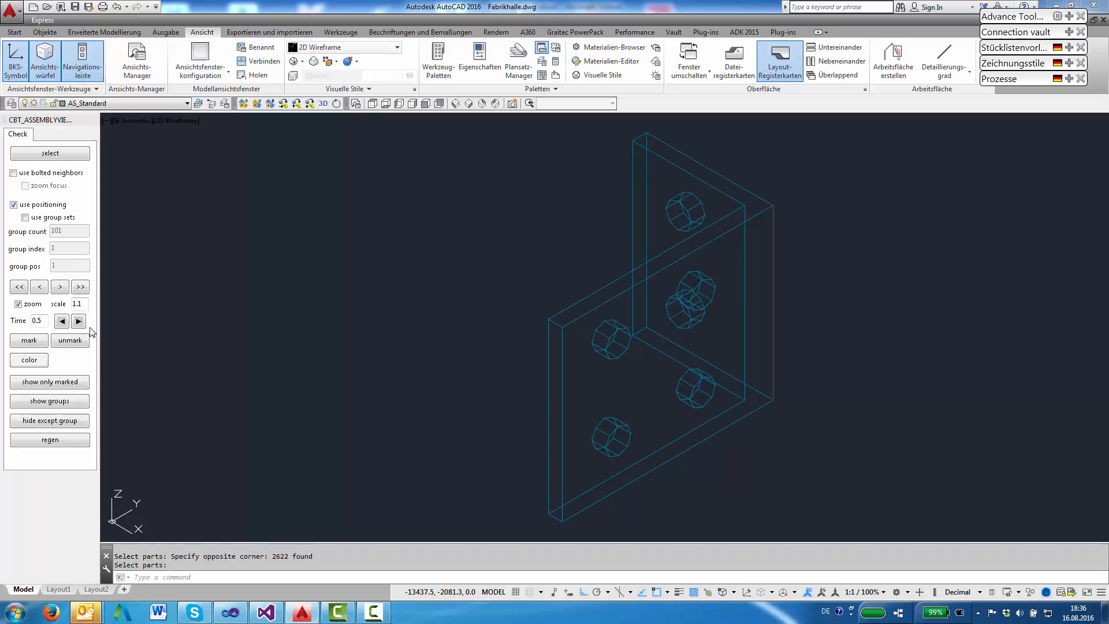
{"action": "left_click", "coordinate": [79, 320]}
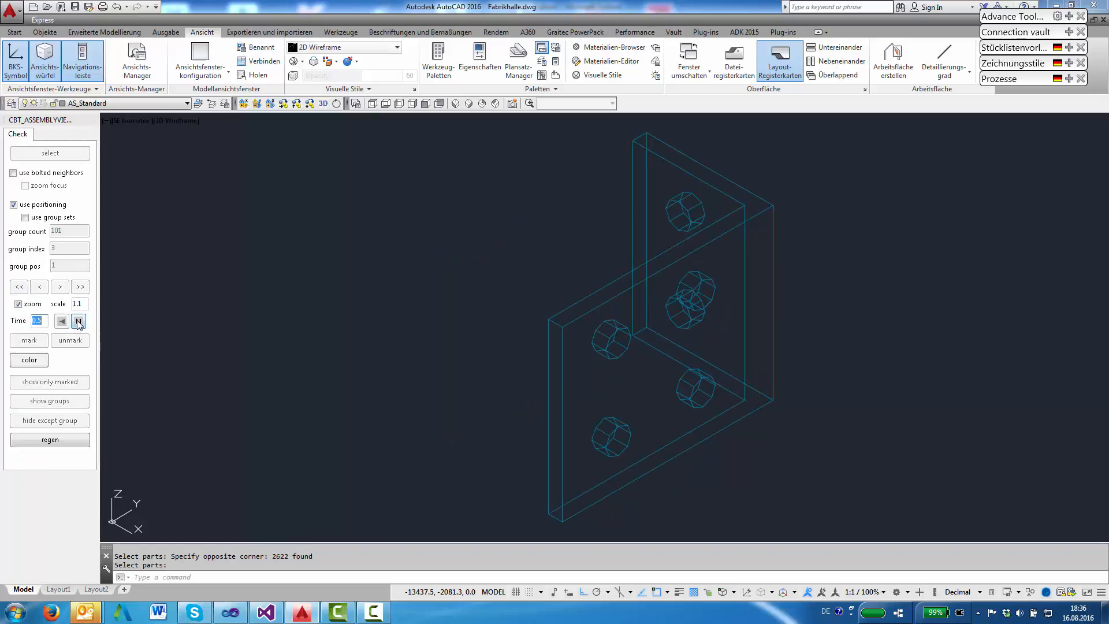
{"action": "left_click", "coordinate": [78, 320]}
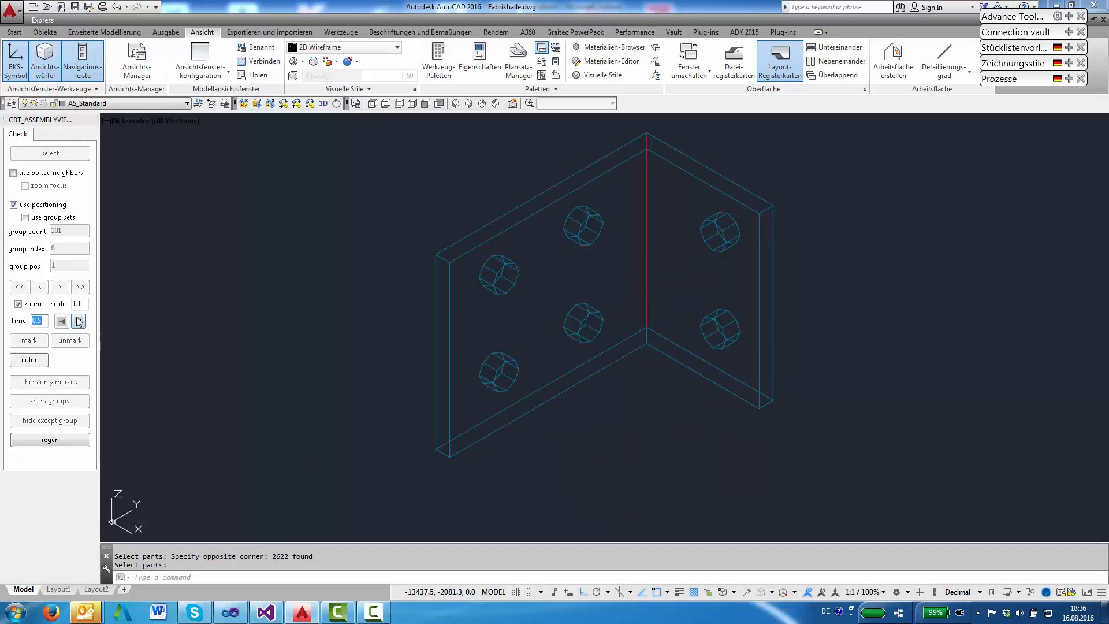
{"action": "left_click", "coordinate": [78, 320]}
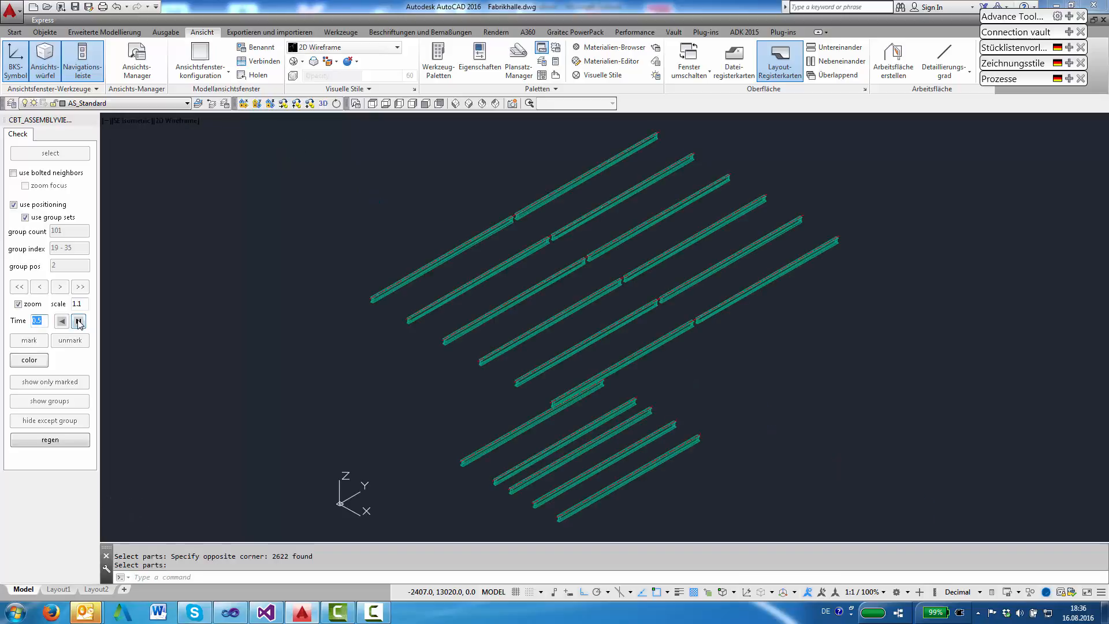
Let playback run through the group sets and stop on group 69, a long handrail
{"action": "left_click", "coordinate": [78, 321]}
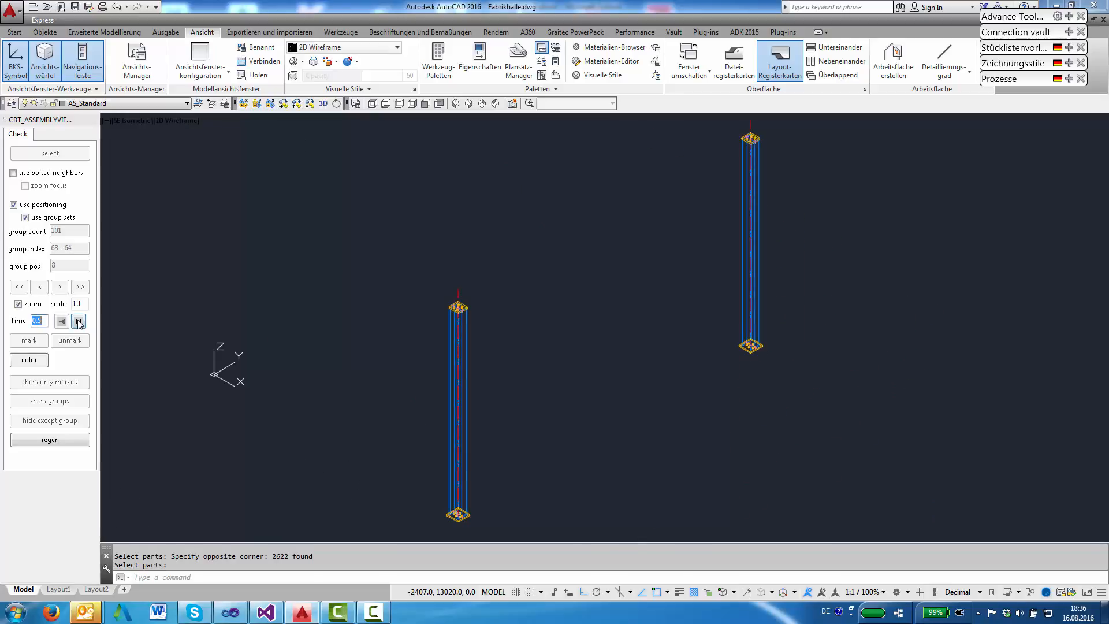
{"action": "left_click", "coordinate": [79, 321]}
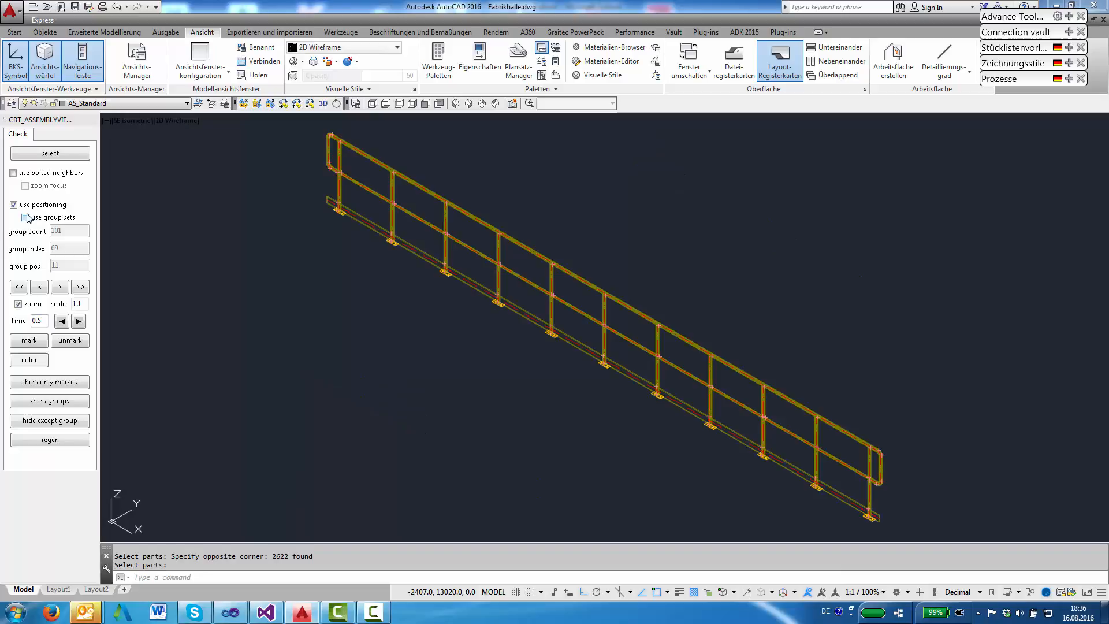
Switch off group sets and pause the walk-through at group 79, the staircase with treads and railing
{"action": "left_click", "coordinate": [13, 172]}
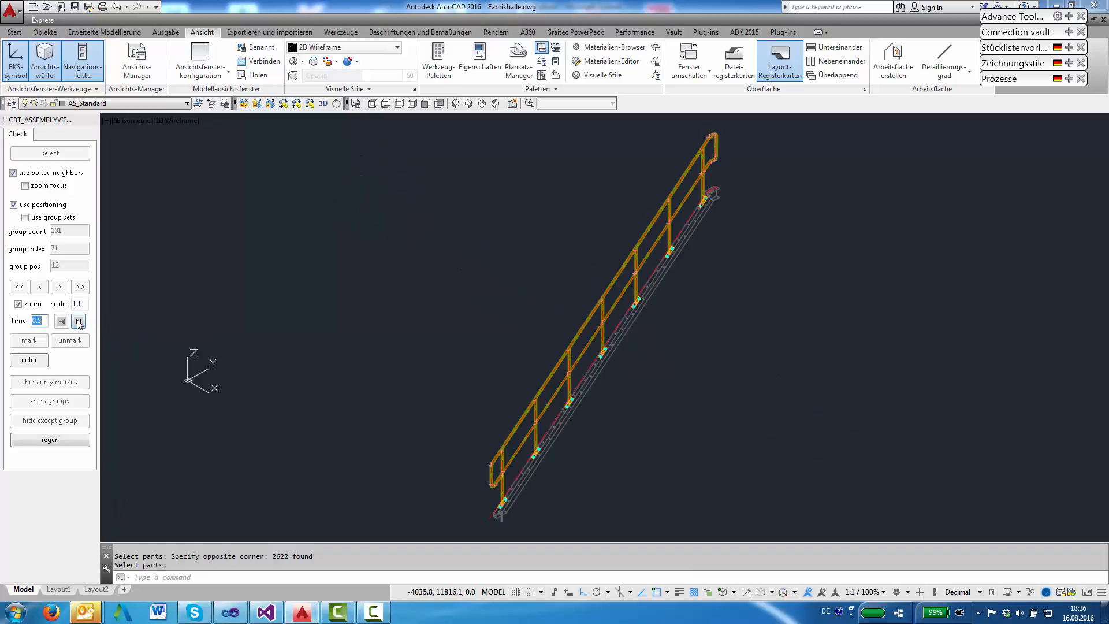
{"action": "left_click", "coordinate": [79, 320]}
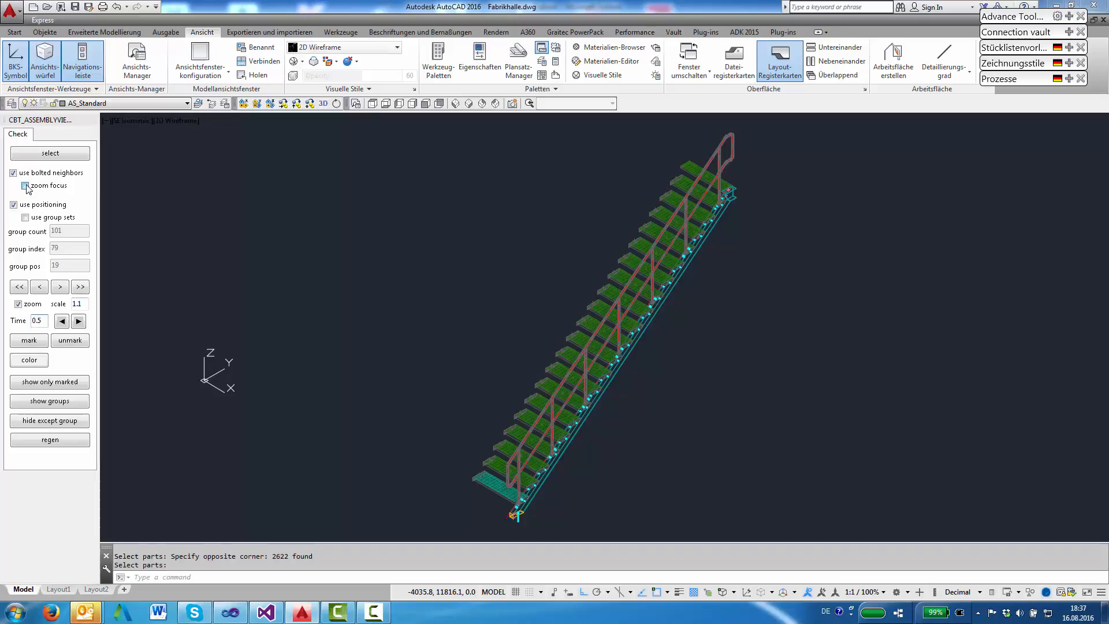
Enable zoom focus, play through the stair treads, pause, then re-enable 'use group sets'
{"action": "left_click", "coordinate": [25, 185]}
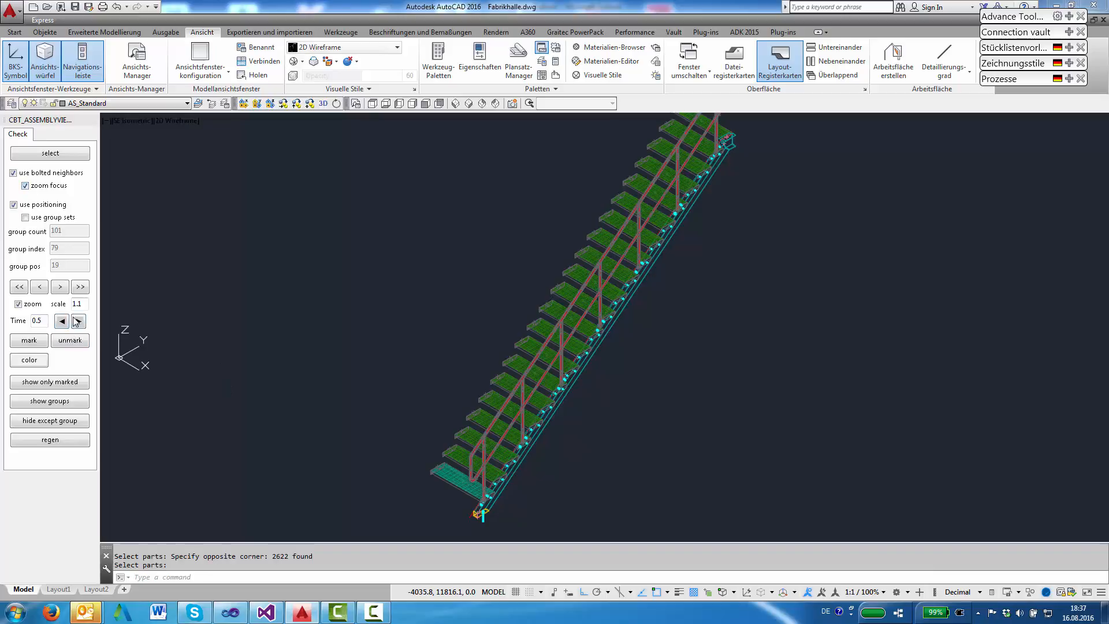
{"action": "left_click", "coordinate": [79, 320]}
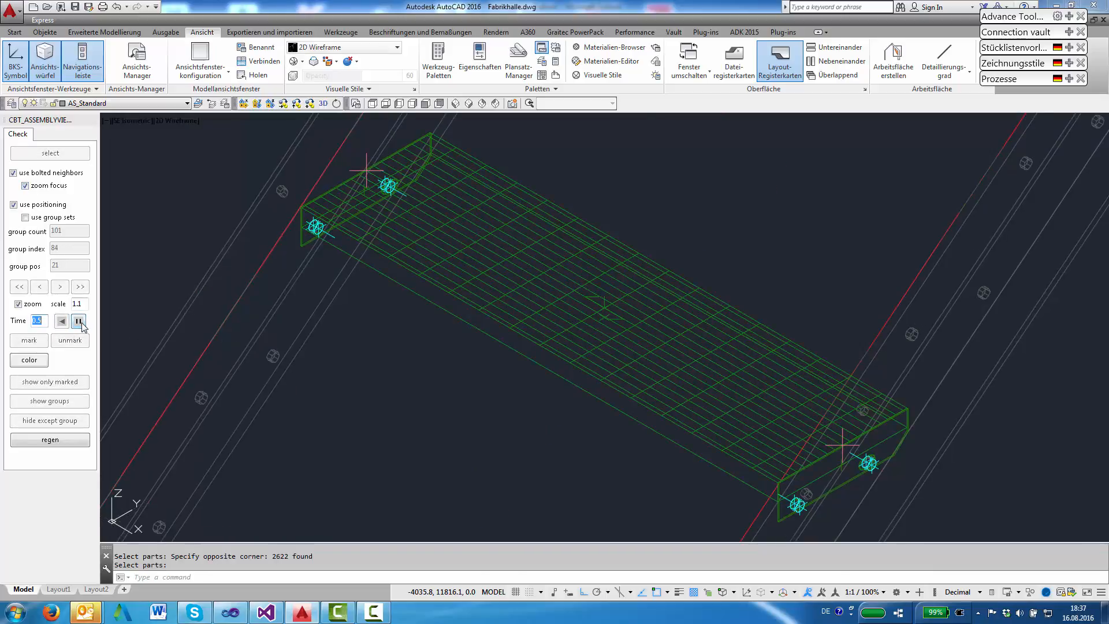
{"action": "left_click", "coordinate": [79, 320]}
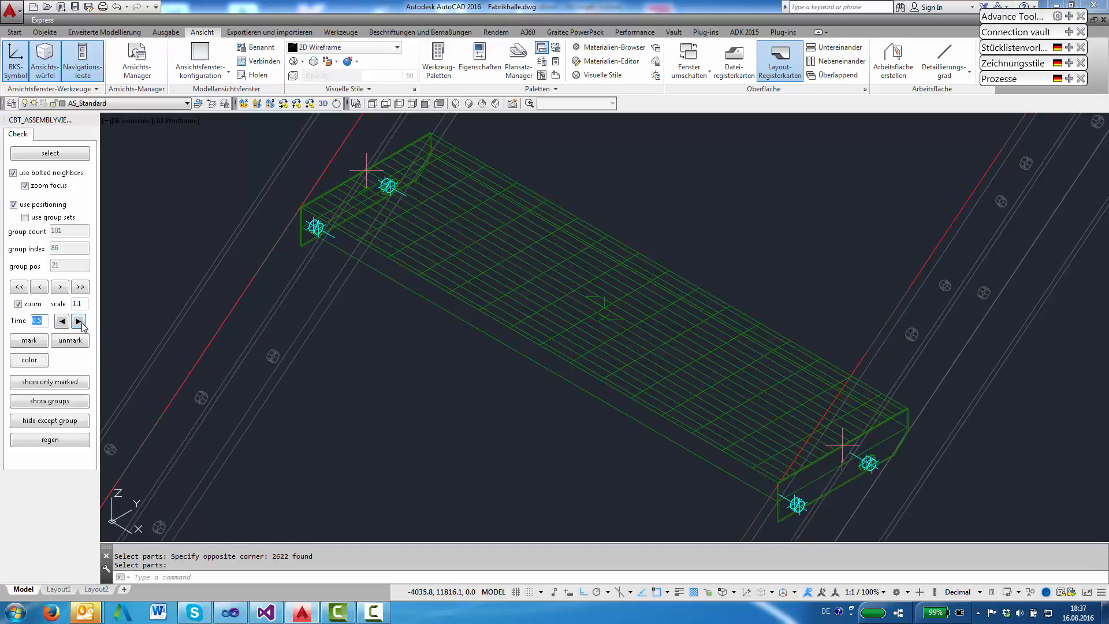
{"action": "left_click", "coordinate": [24, 217]}
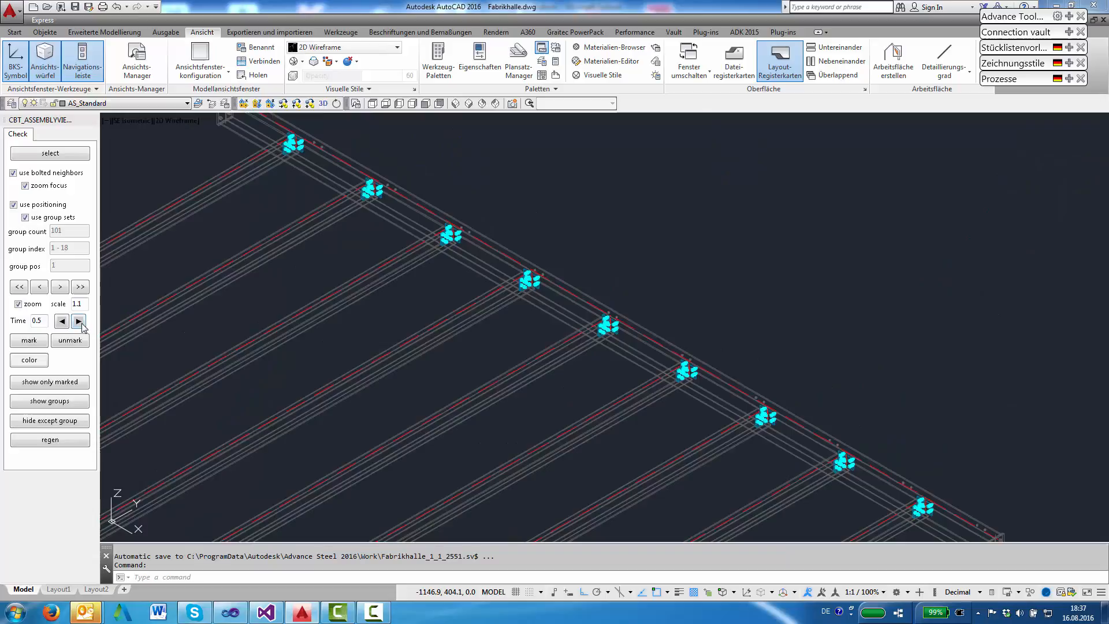
Play through the group sets and pause at groups 65–66, two beams joined by cross members
{"action": "left_click", "coordinate": [78, 320]}
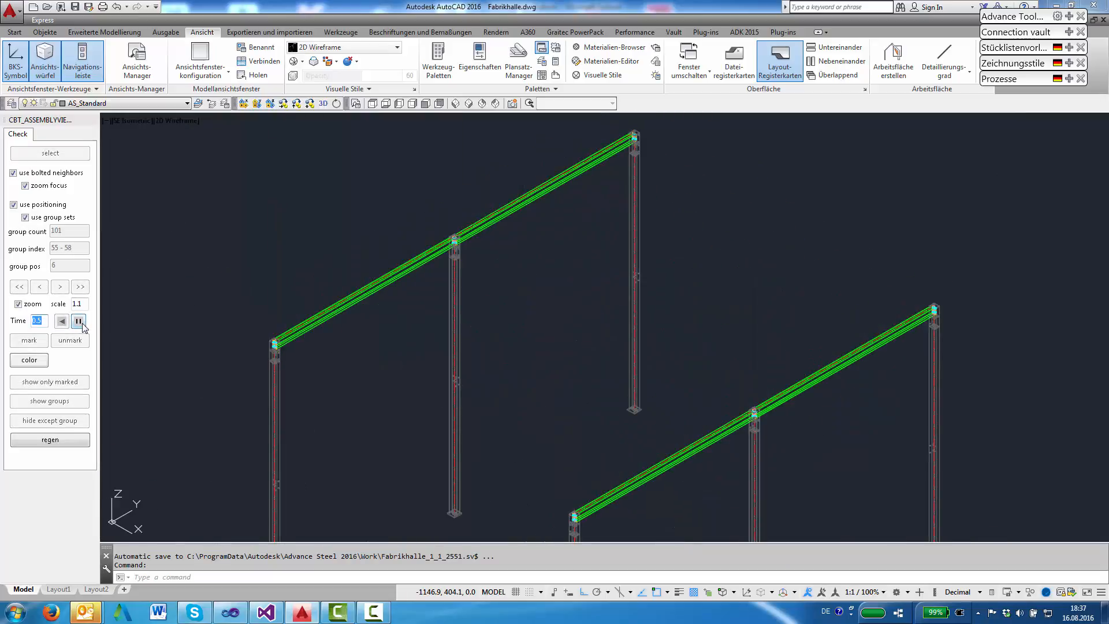
{"action": "left_click", "coordinate": [77, 320]}
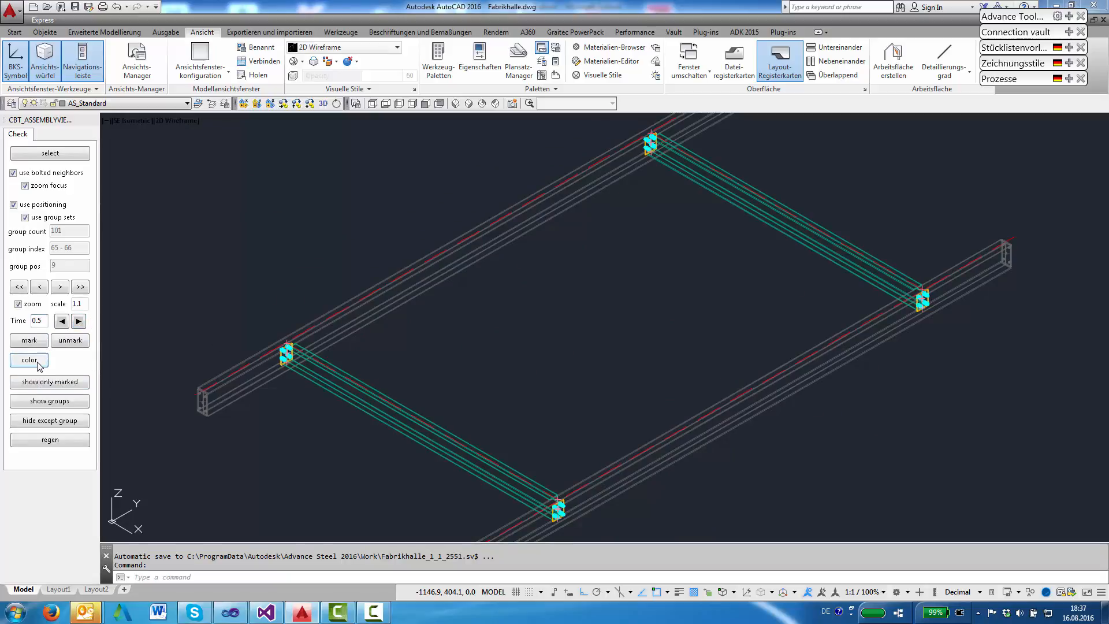
Mark the long beam in magenta
{"action": "left_click", "coordinate": [28, 360]}
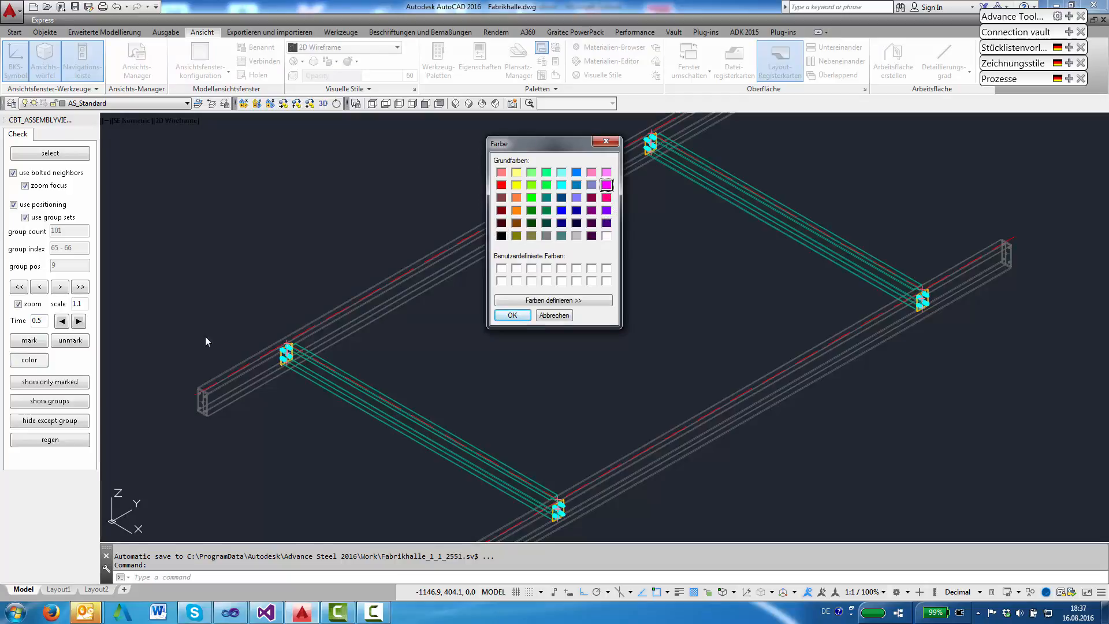
{"action": "left_click", "coordinate": [511, 314]}
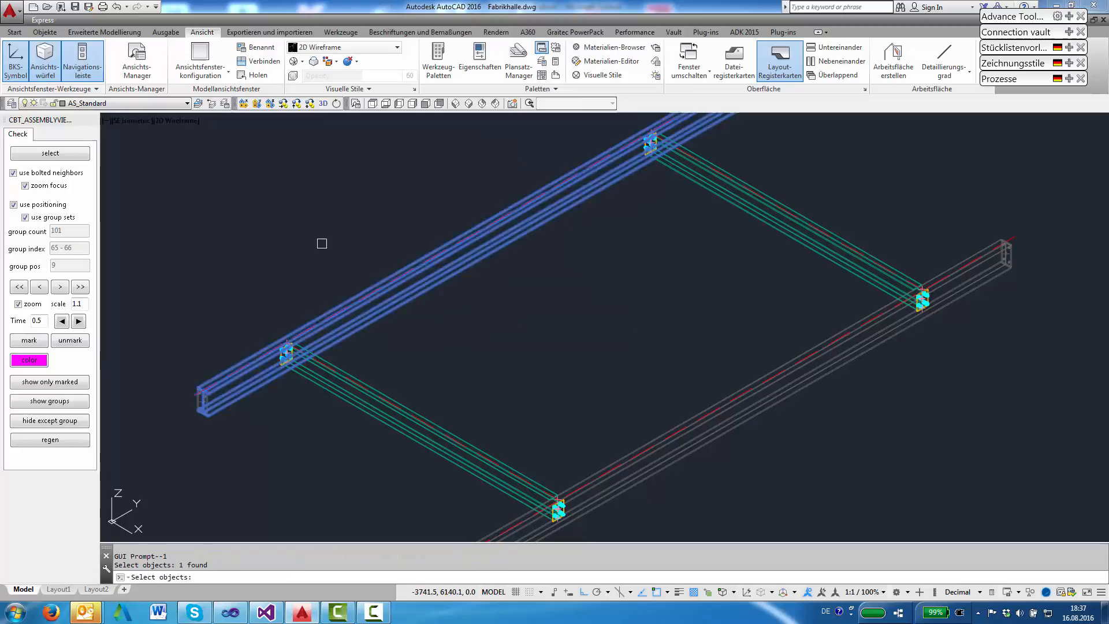
{"action": "left_click", "coordinate": [80, 286]}
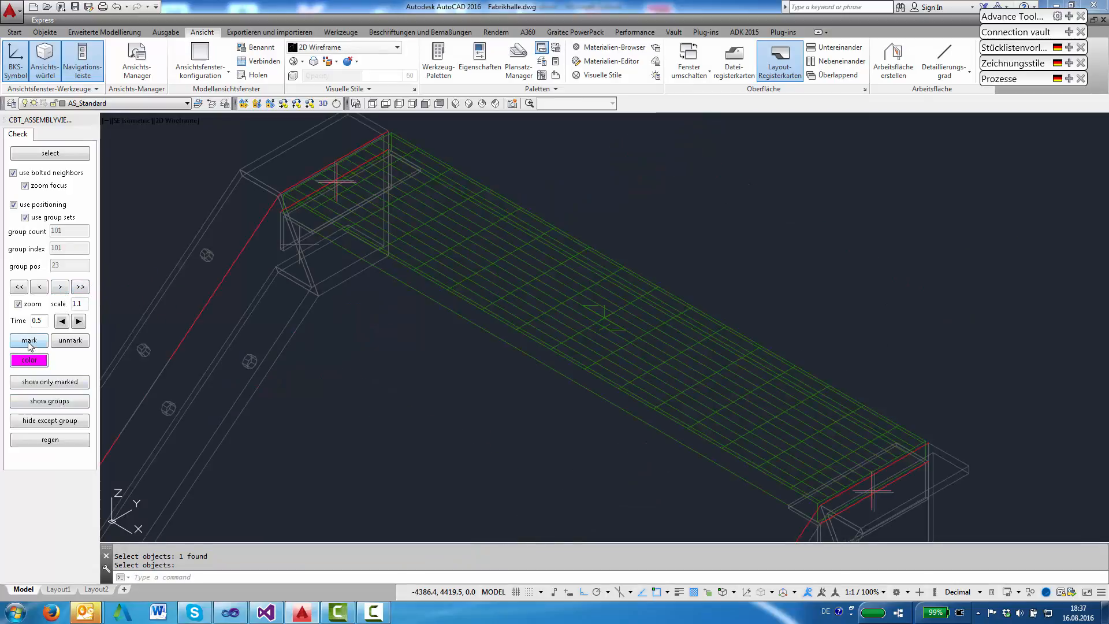
Switch the marking colour to cyan and mark the stair stringer
{"action": "left_click", "coordinate": [27, 360]}
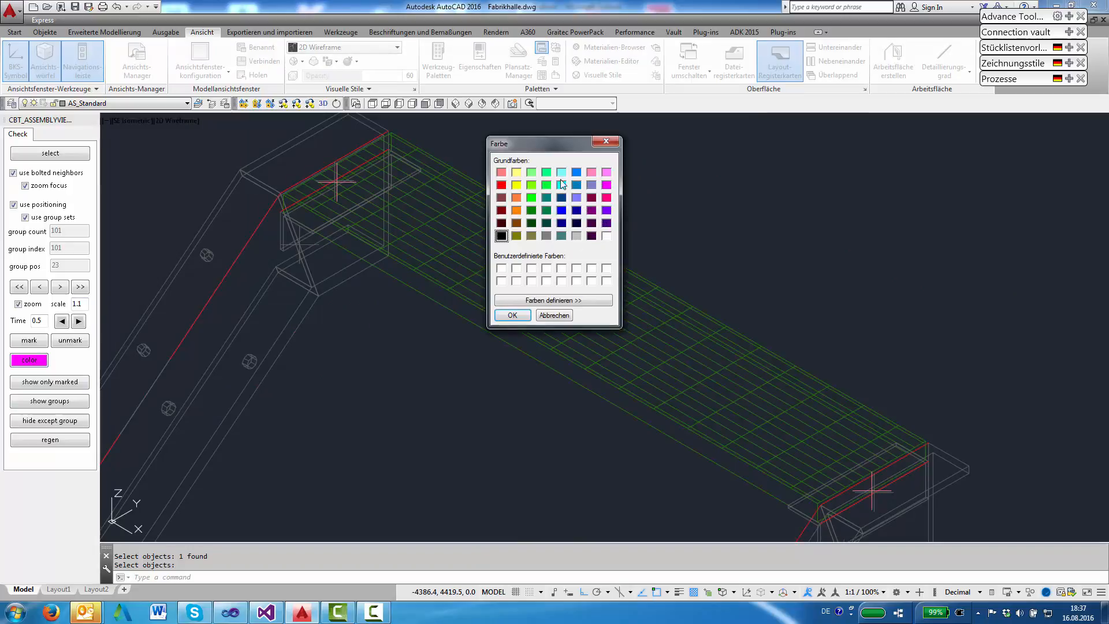
{"action": "left_click", "coordinate": [512, 314]}
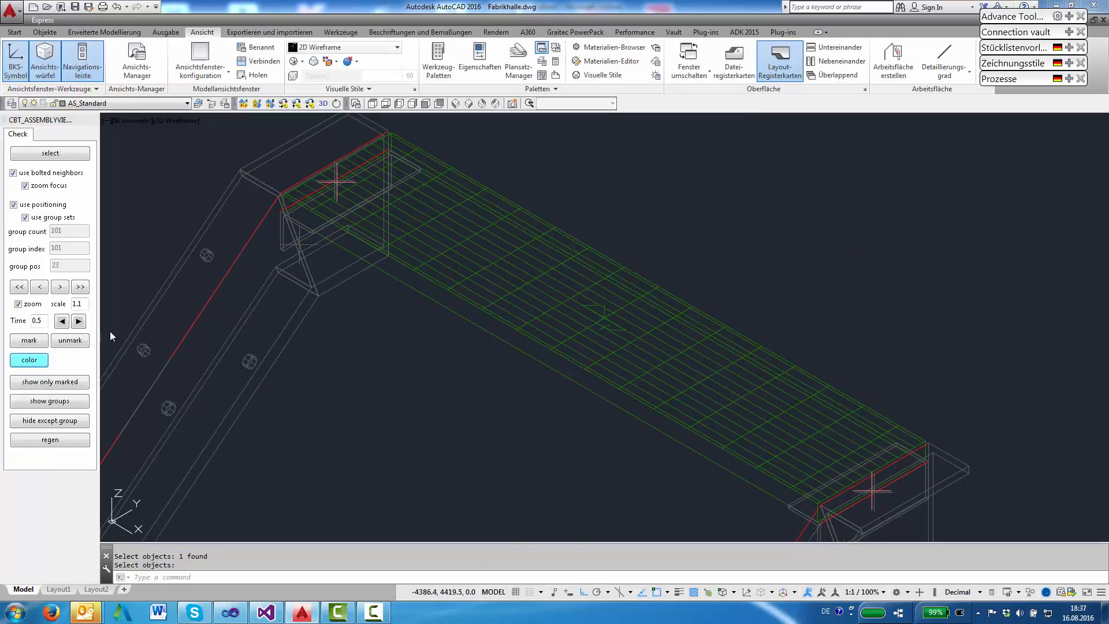
{"action": "left_click", "coordinate": [230, 325]}
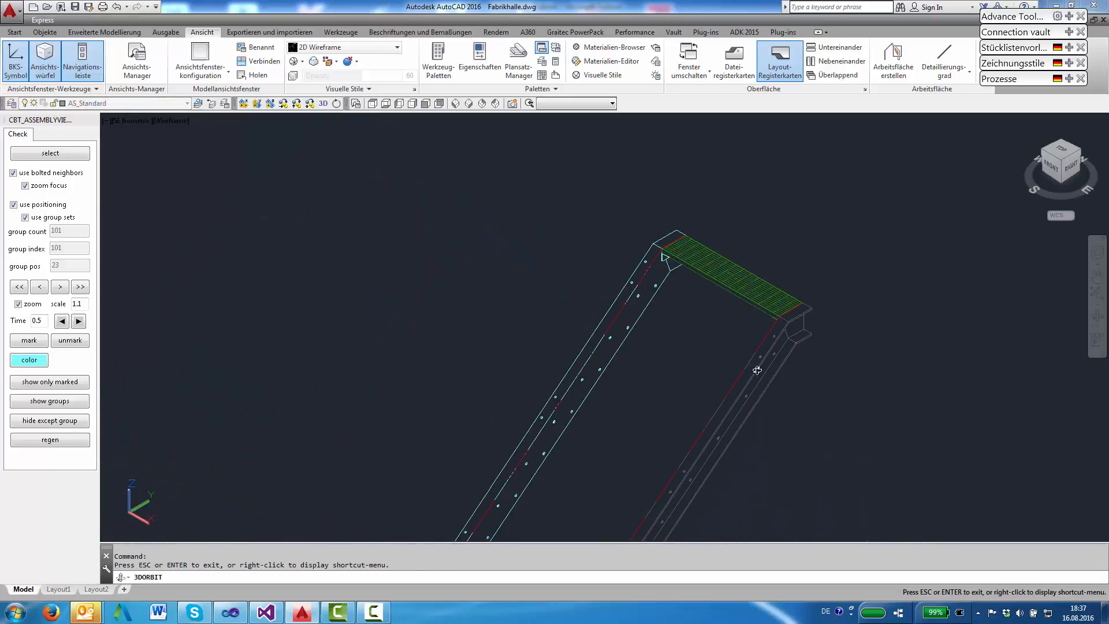
Orbit around the cyan stair stringer and green landing tread, then exit 3DORBIT
{"action": "left_click_drag", "start_coordinate": [756, 369], "coordinate": [569, 223]}
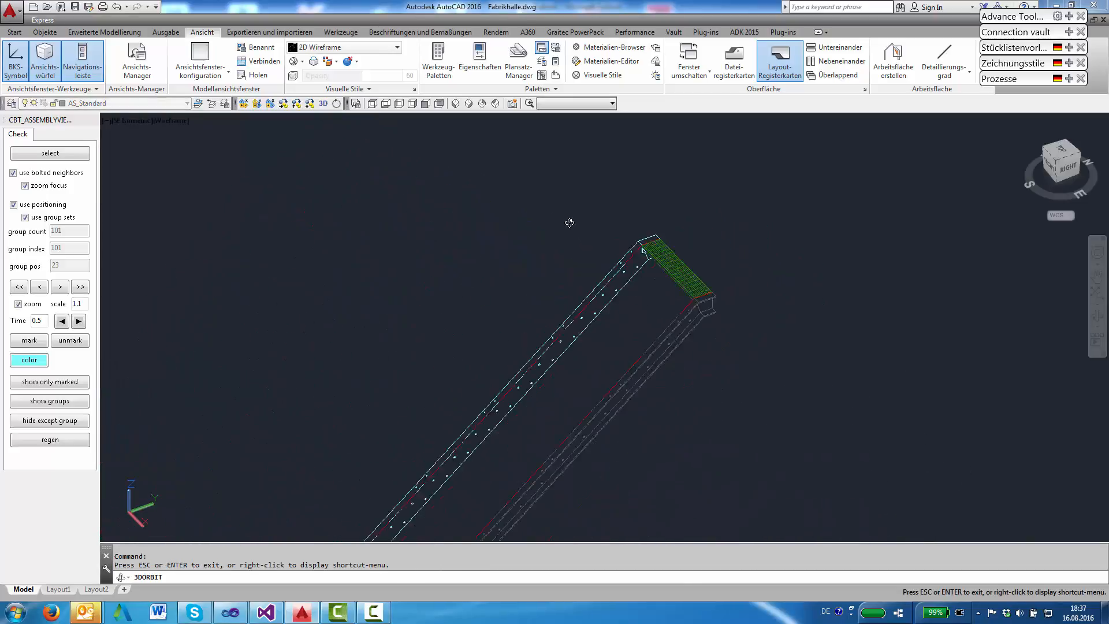
{"action": "left_click_drag", "start_coordinate": [569, 223], "coordinate": [533, 361]}
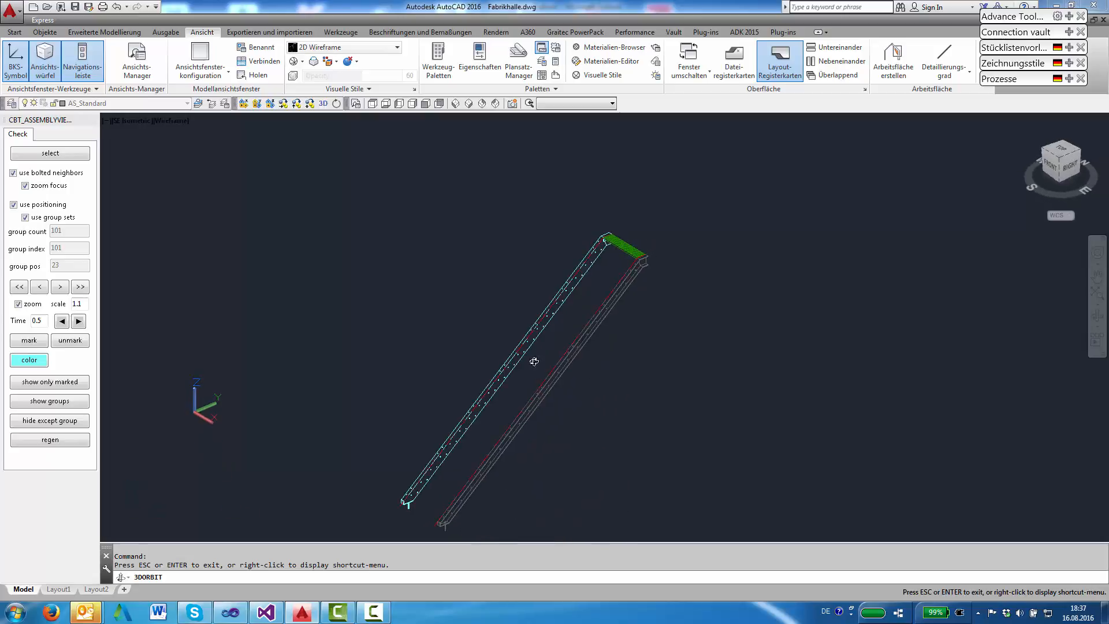
{"action": "right_click", "coordinate": [534, 362]}
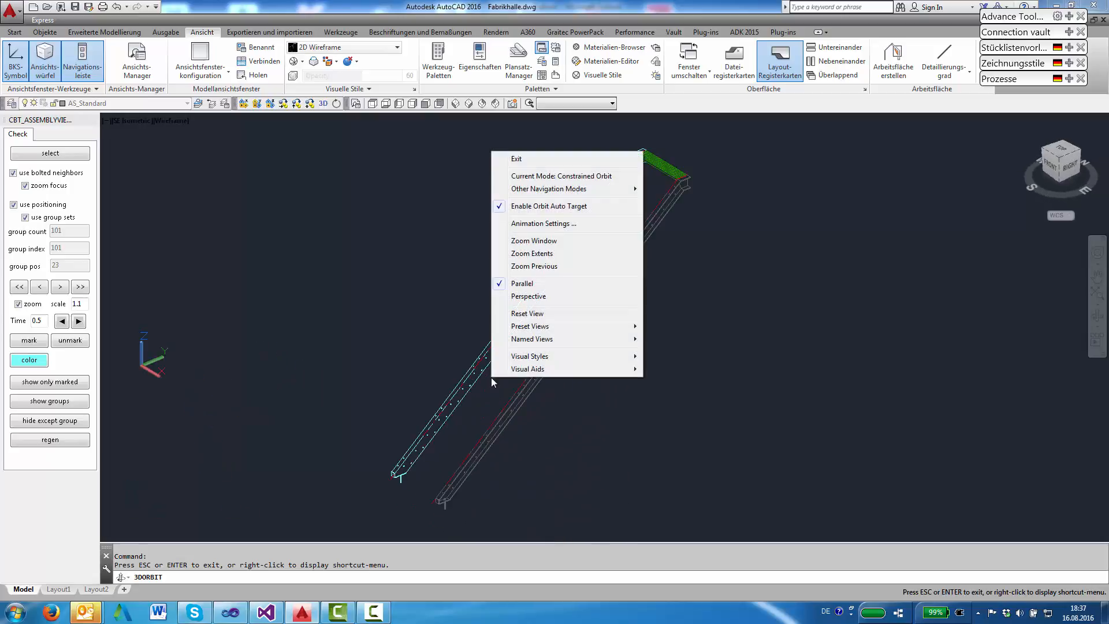
{"action": "mouse_move", "coordinate": [517, 159]}
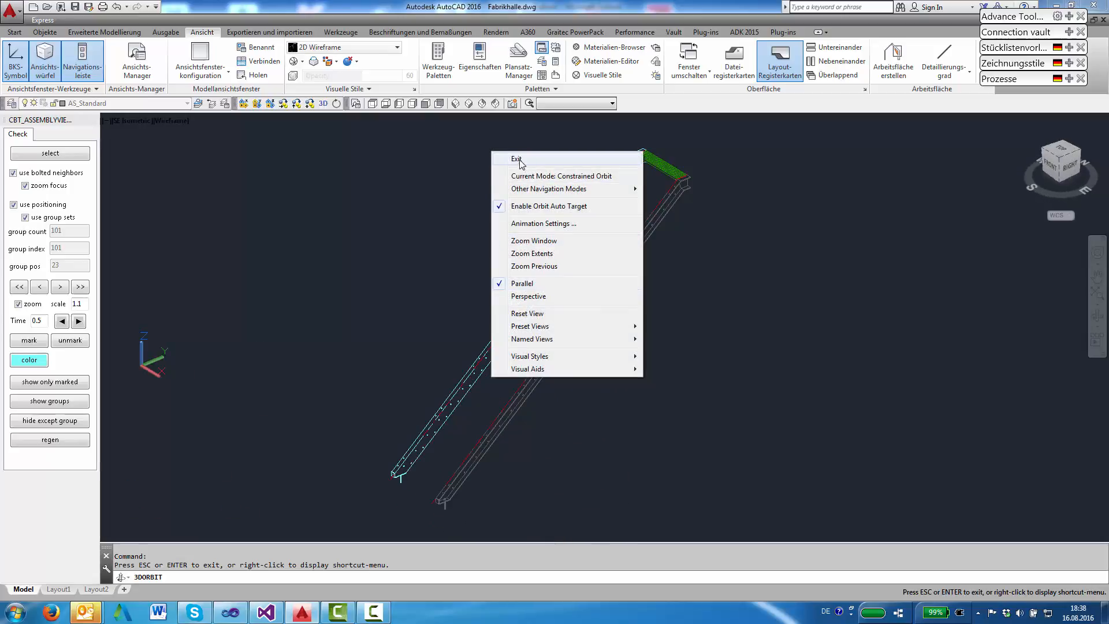
{"action": "left_click", "coordinate": [517, 158]}
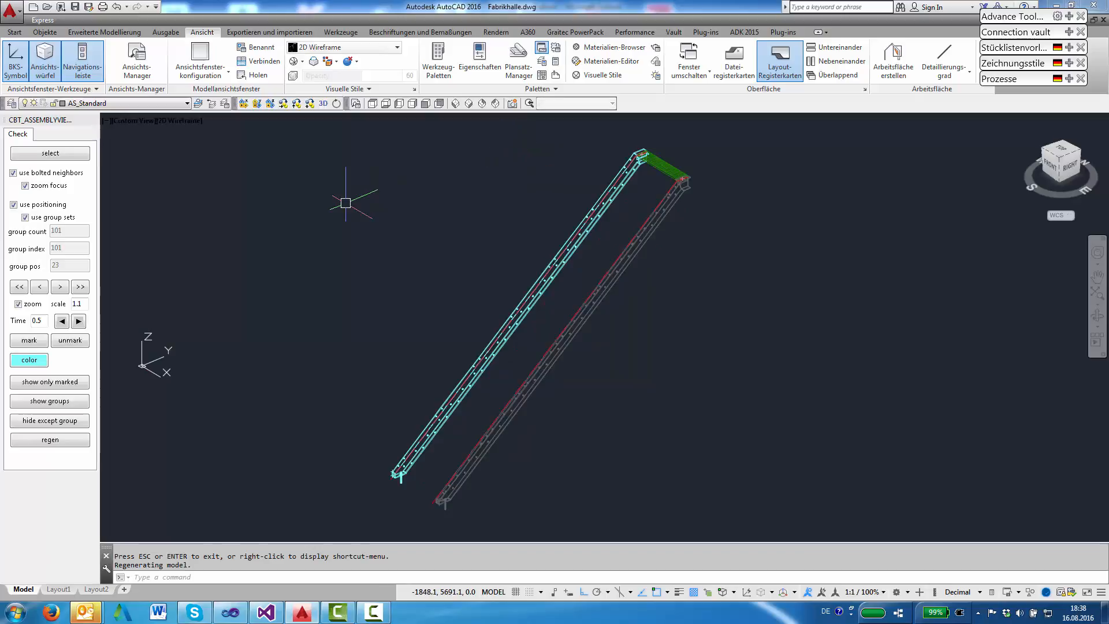
{"action": "mouse_move", "coordinate": [136, 176]}
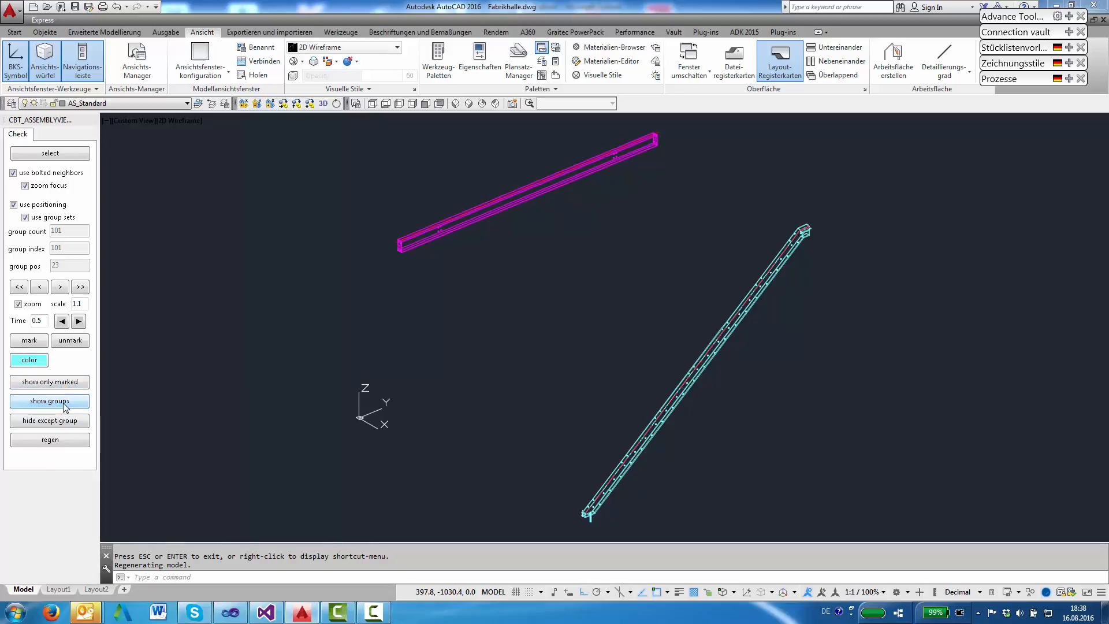
Isolate the marked magenta beam and cyan stringer, then display the portal frame group with purlins
{"action": "left_click", "coordinate": [50, 400]}
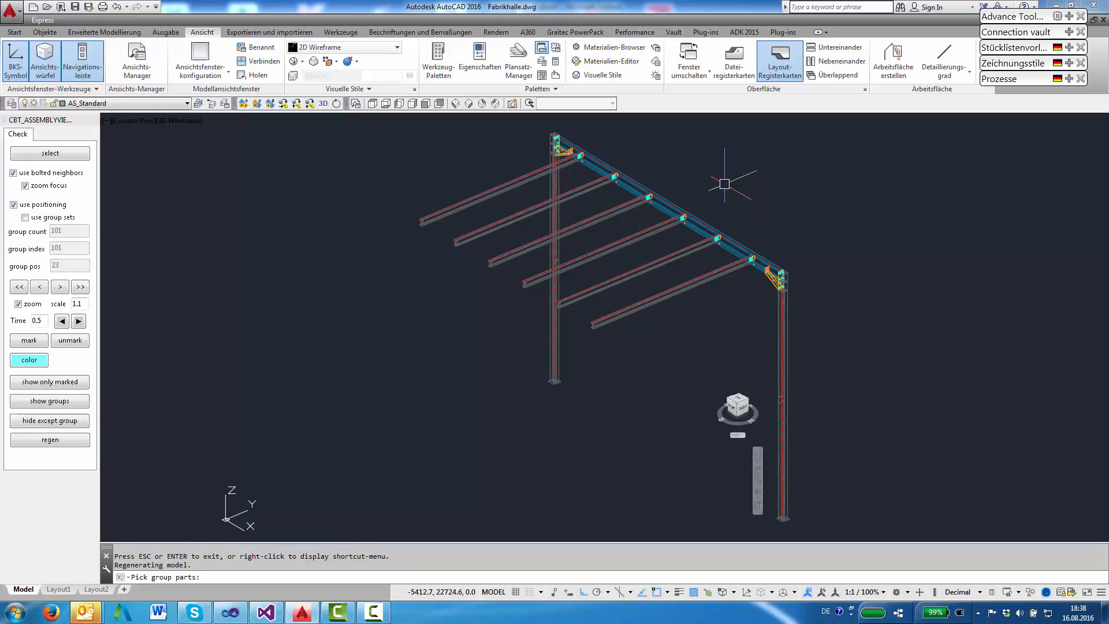
{"action": "mouse_move", "coordinate": [160, 455]}
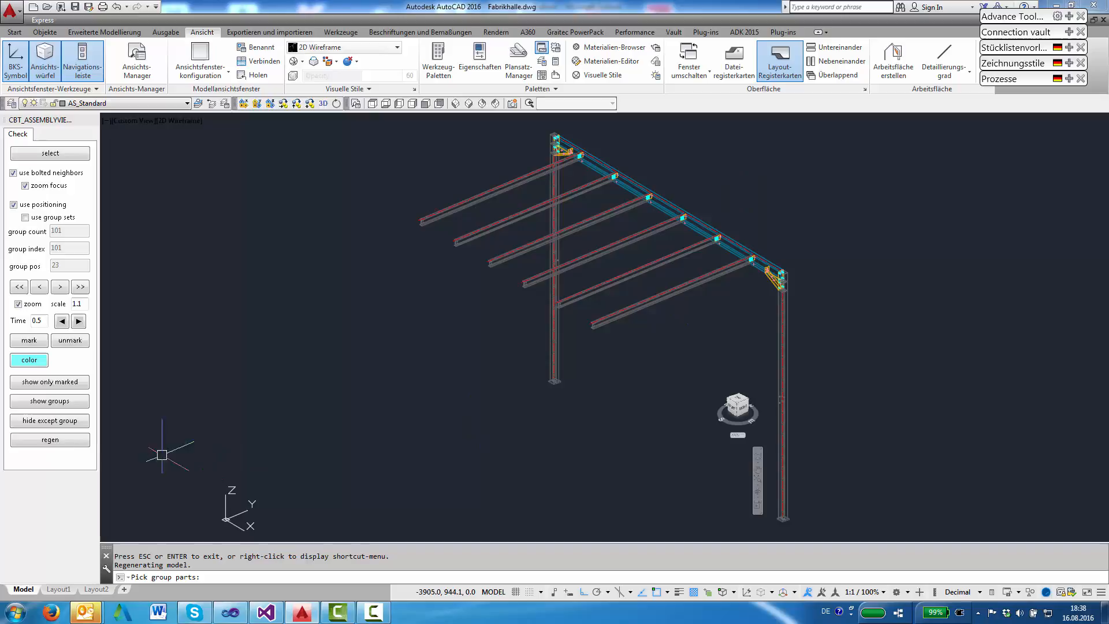
{"action": "left_click", "coordinate": [49, 438]}
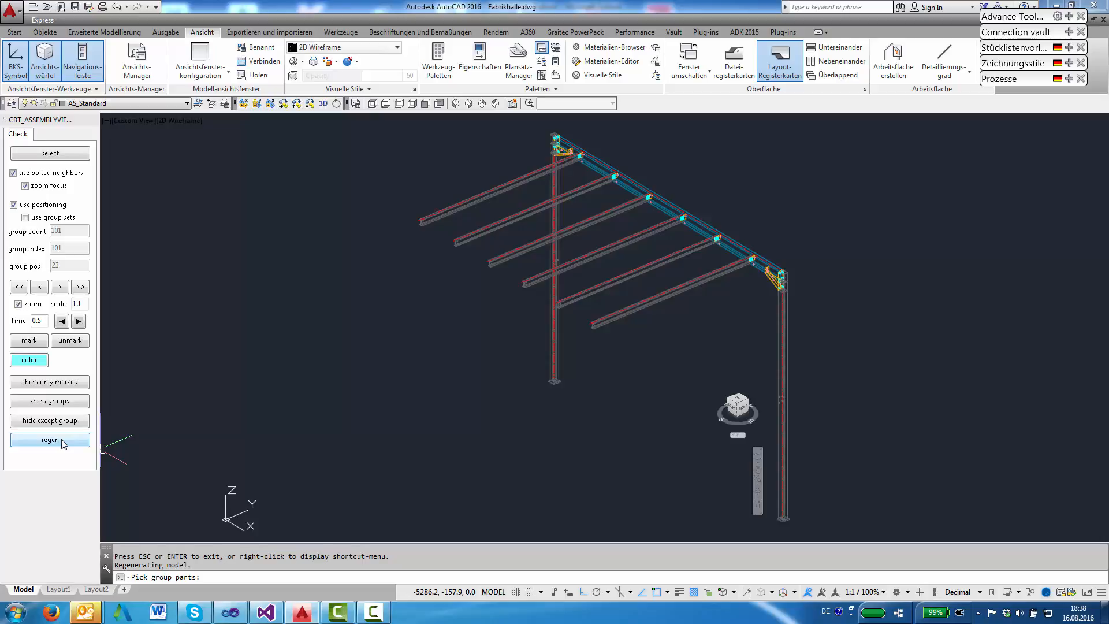
Regenerate the complete steel hall with columns, beams, stairs and railings in original colours
{"action": "left_click", "coordinate": [50, 438]}
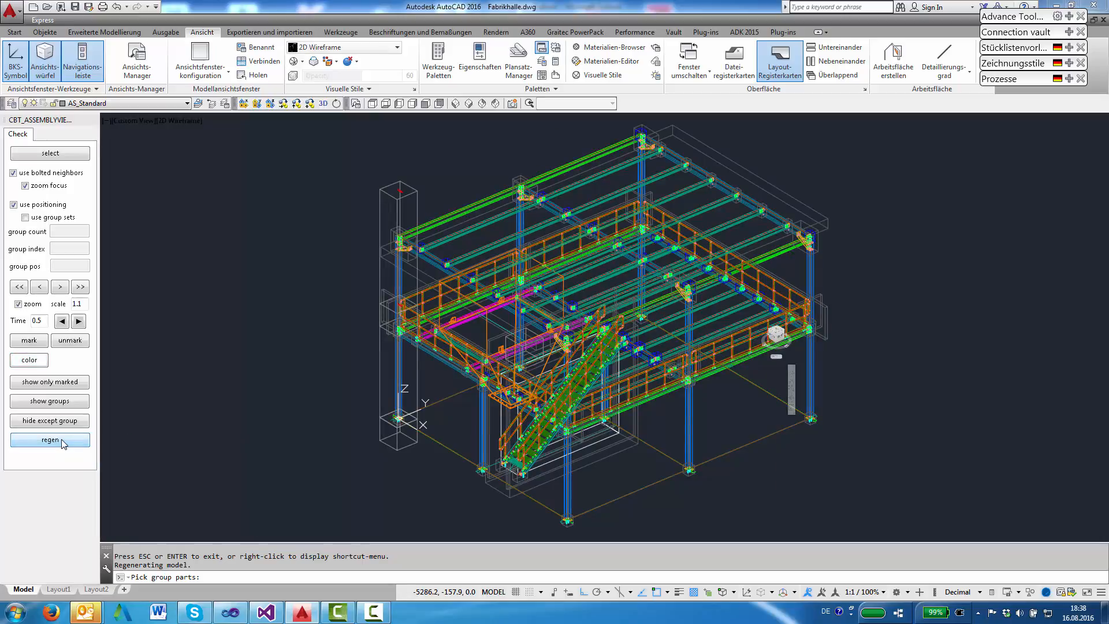
{"action": "left_click", "coordinate": [49, 439]}
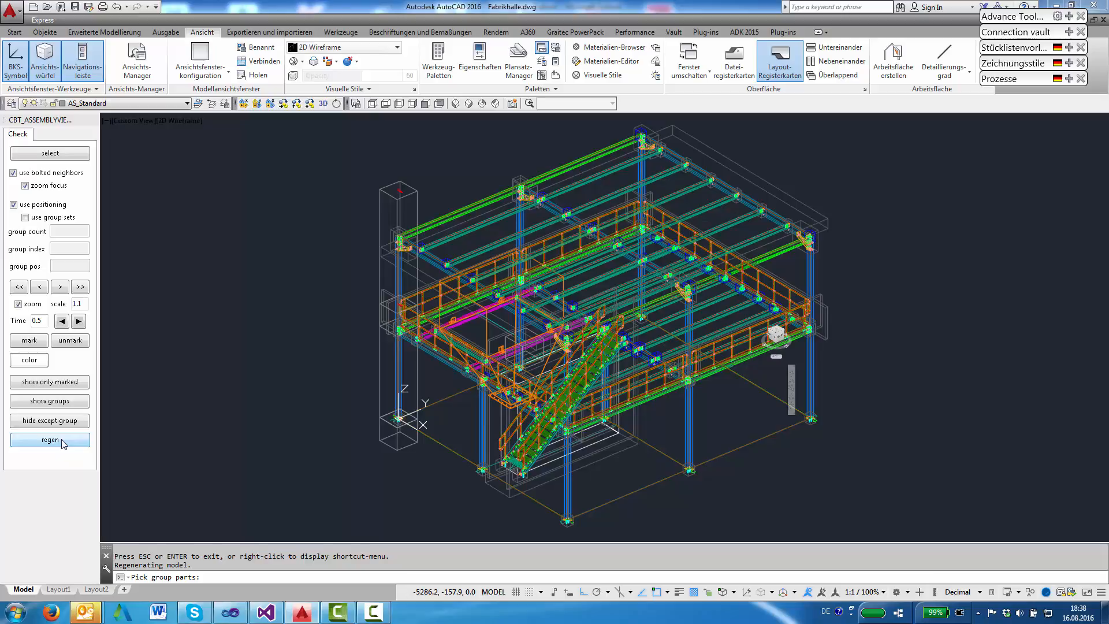